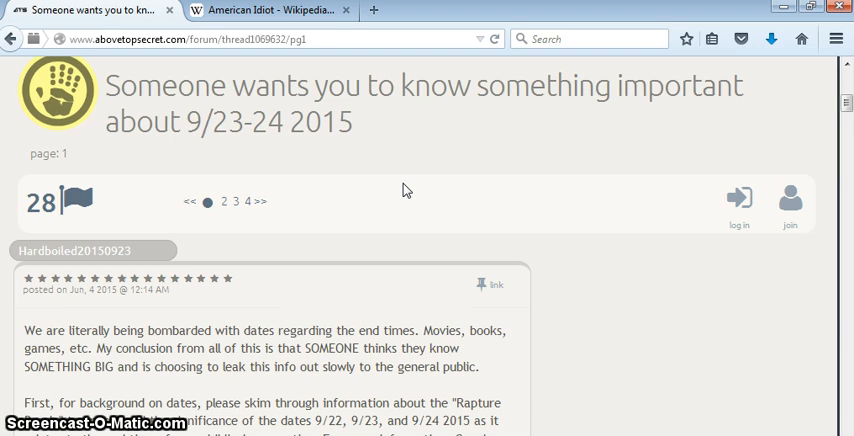
pyautogui.moveTo(632, 100)
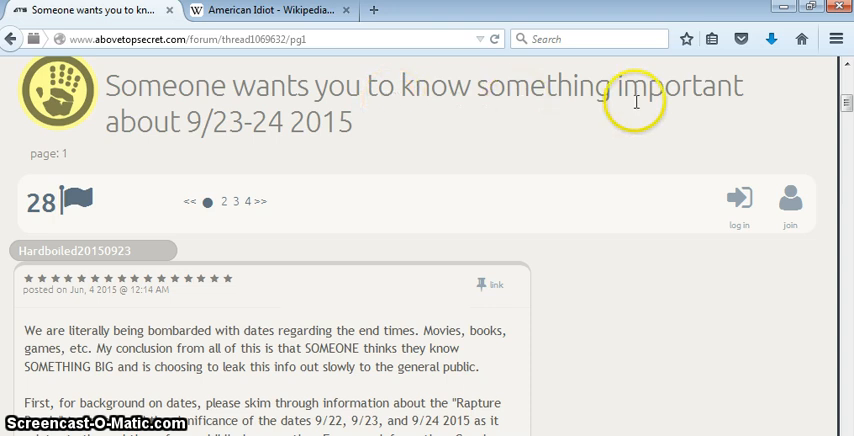
pyautogui.moveTo(266, 124)
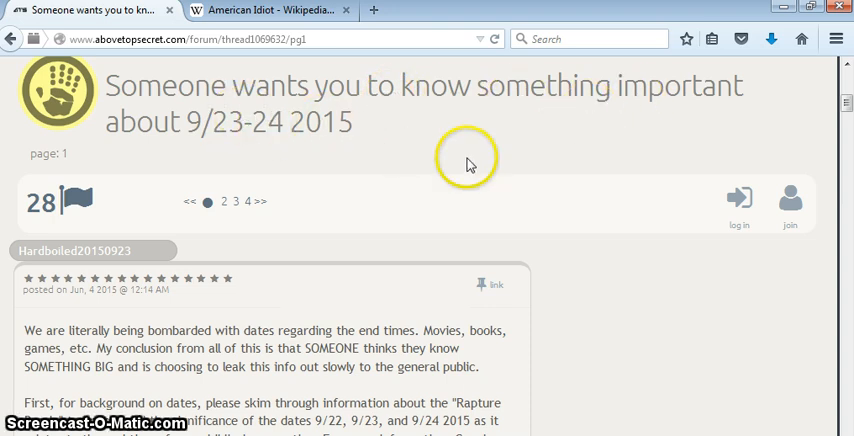
pyautogui.moveTo(470, 164)
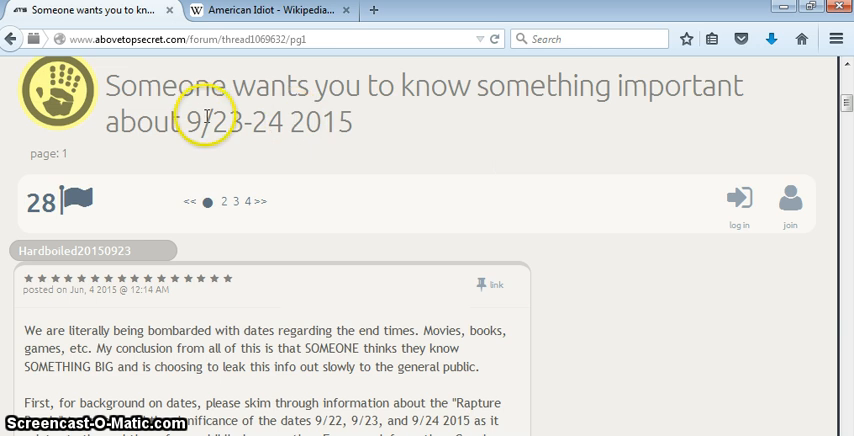
pyautogui.moveTo(408, 170)
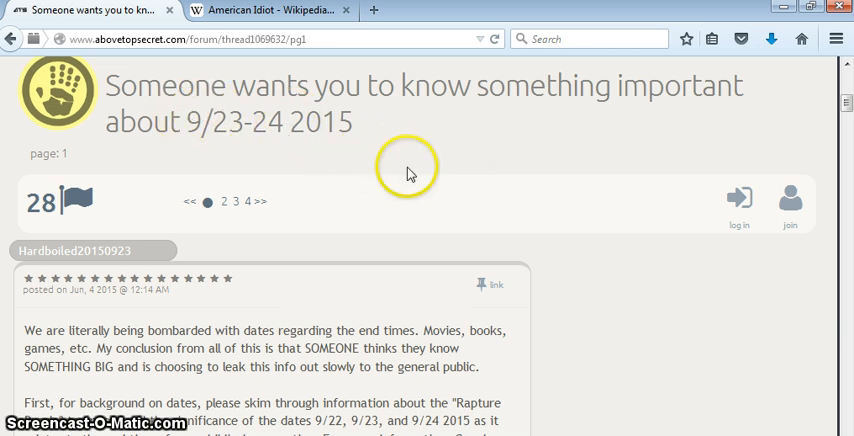
pyautogui.moveTo(408, 174)
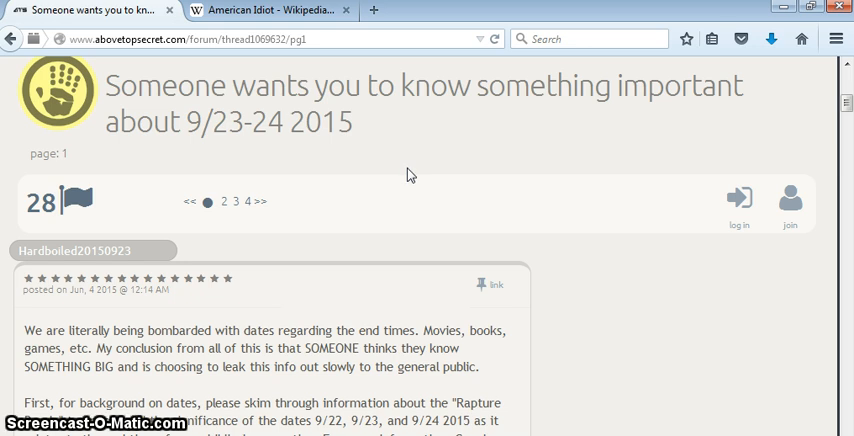
pyautogui.moveTo(410, 192)
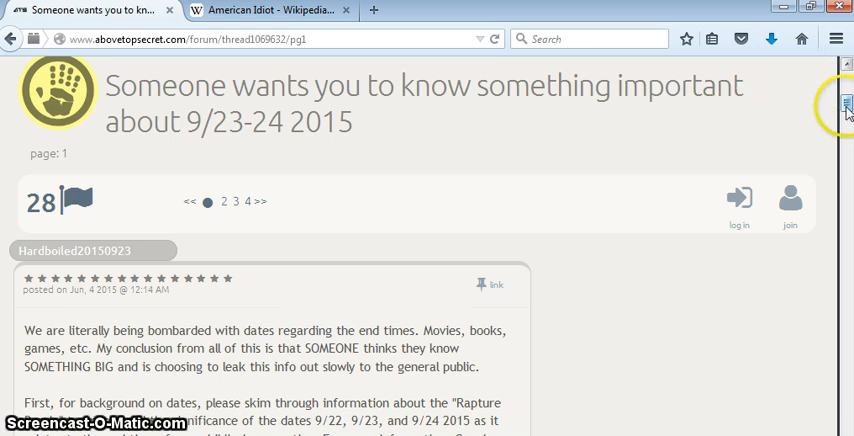
# Scroll down to the opening post's Rapture Puzzle and blood moons paragraph on 9/22-24 2015
pyautogui.scroll(-3)
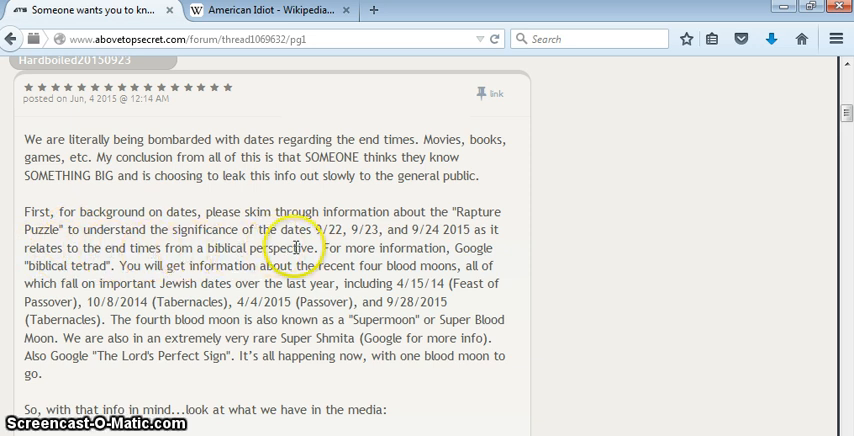
pyautogui.moveTo(30, 276)
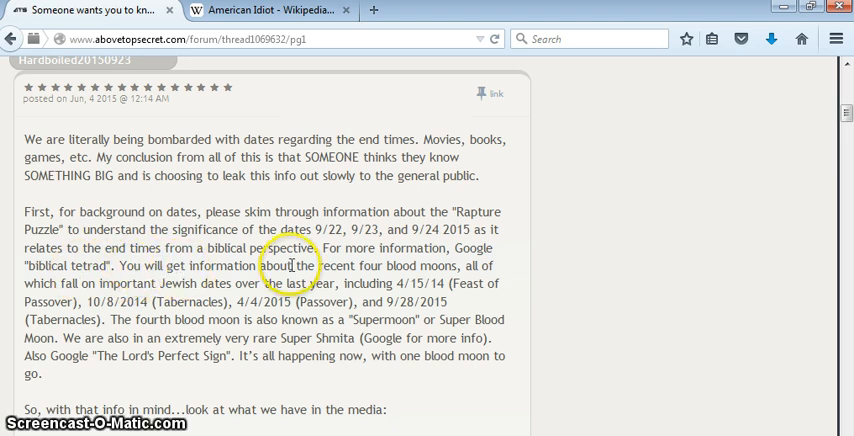
pyautogui.moveTo(376, 304)
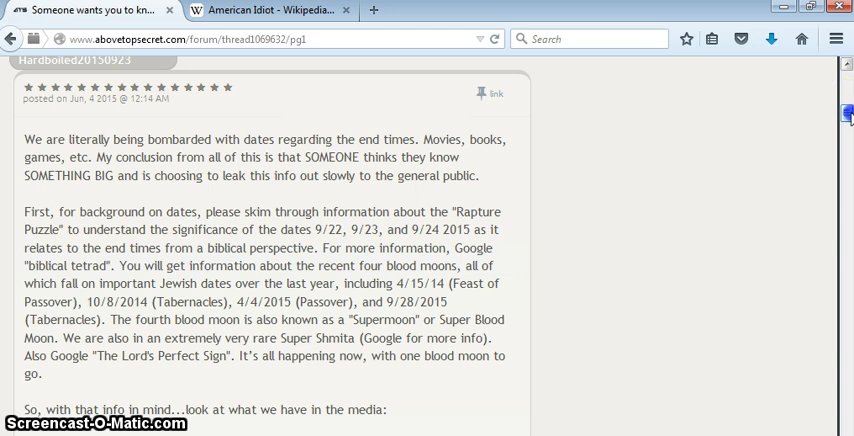
# Scroll to the 'look at what we have in the media' section on Deep Impact, Ensure and the 00701 zip code
pyautogui.scroll(-3)
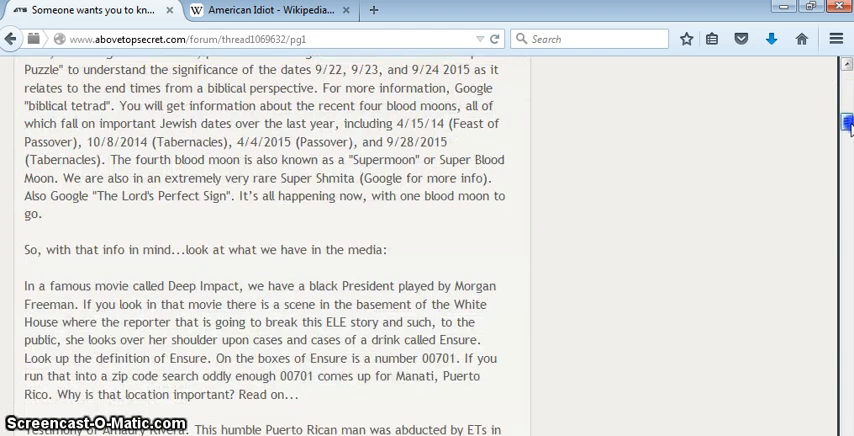
pyautogui.scroll(-3)
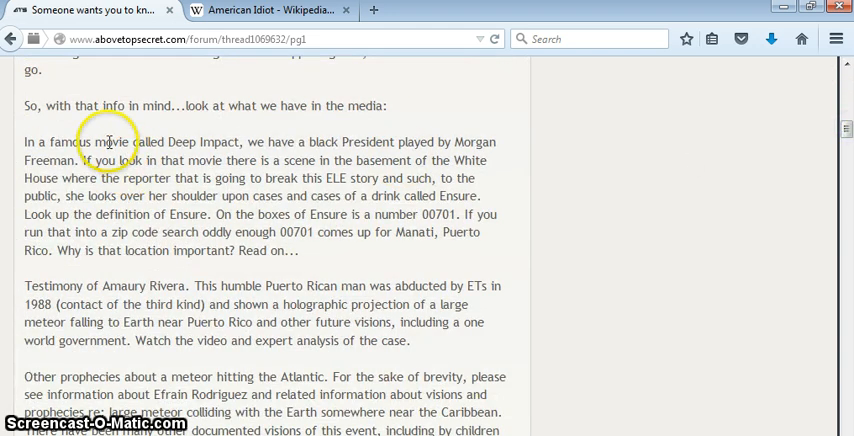
pyautogui.moveTo(348, 138)
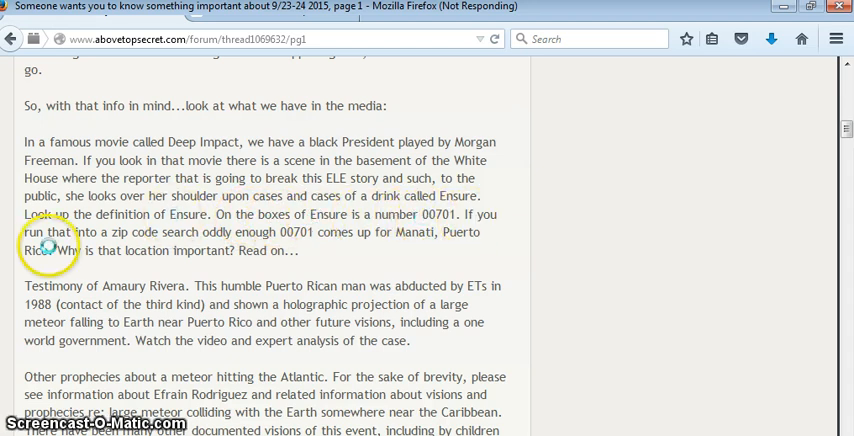
pyautogui.moveTo(104, 248)
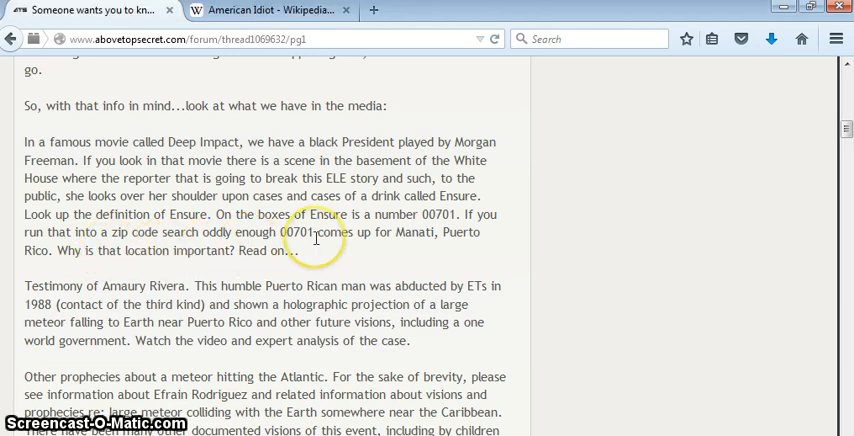
pyautogui.click(314, 238)
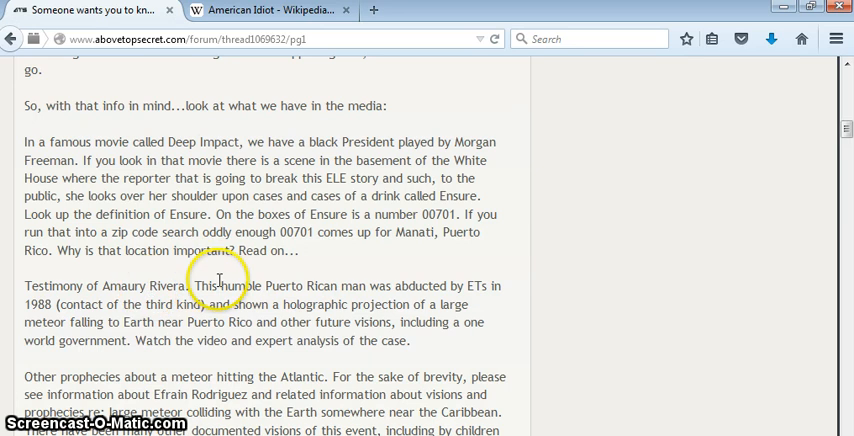
pyautogui.moveTo(406, 288)
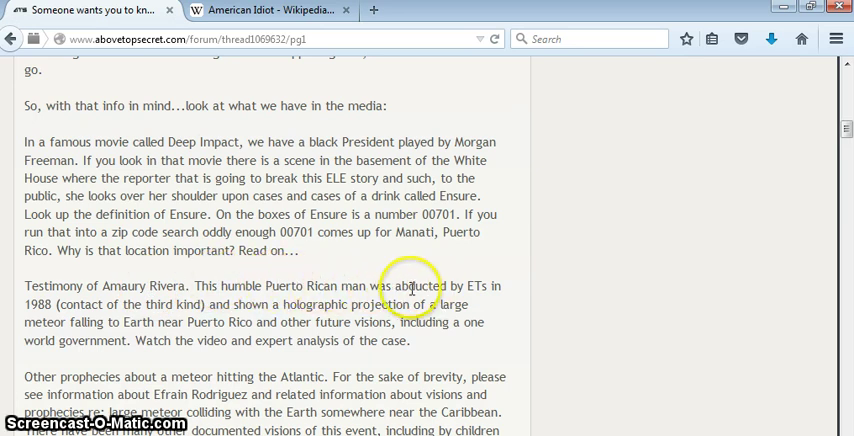
pyautogui.moveTo(210, 300)
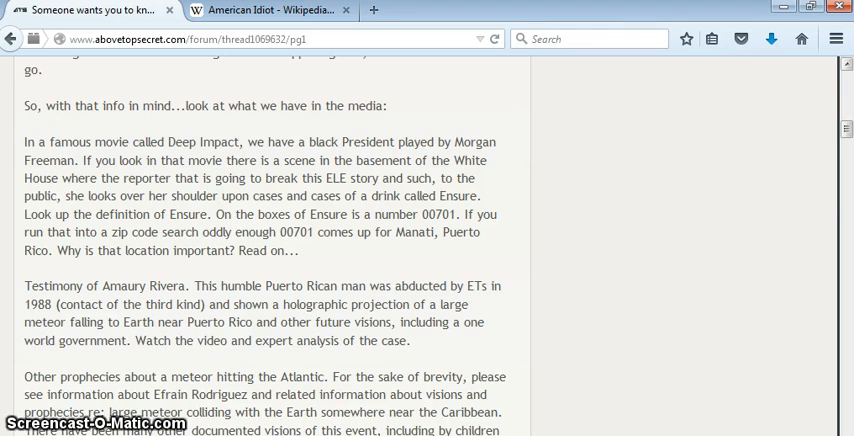
# Scroll past the Deep Impact doors 22/23 and Fabius 500-days paragraphs to the 'where else are the dates' question
pyautogui.scroll(-3)
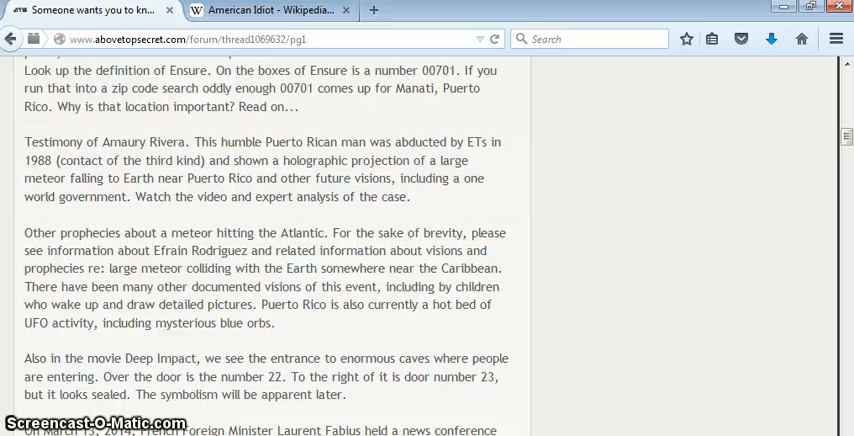
pyautogui.scroll(-3)
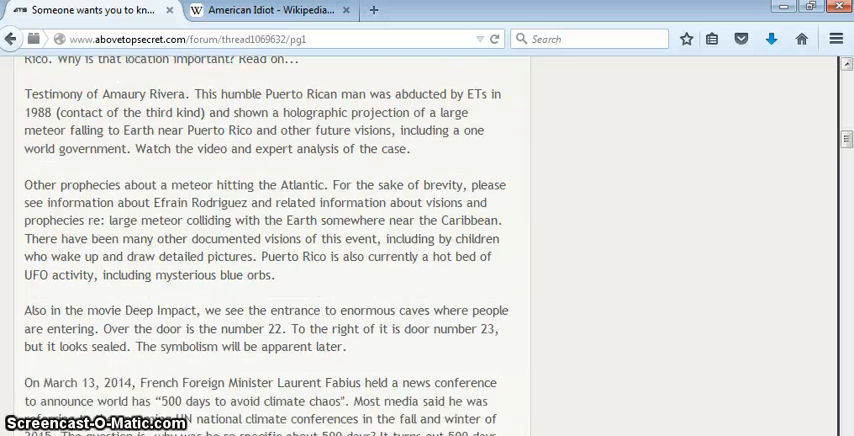
pyautogui.scroll(-3)
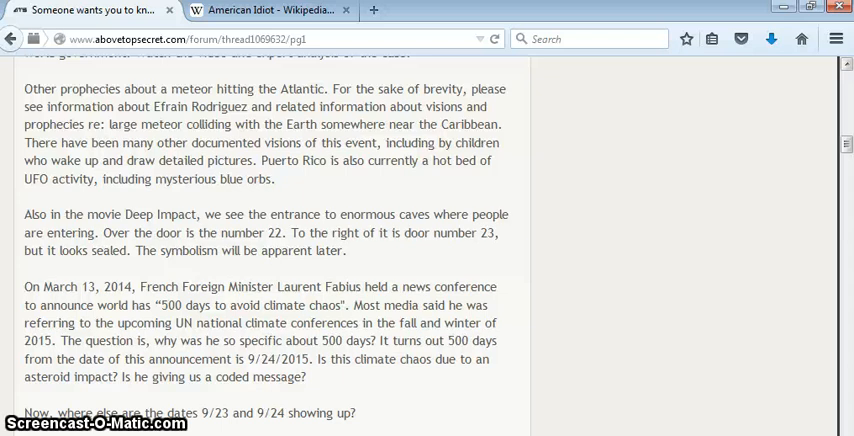
pyautogui.scroll(-3)
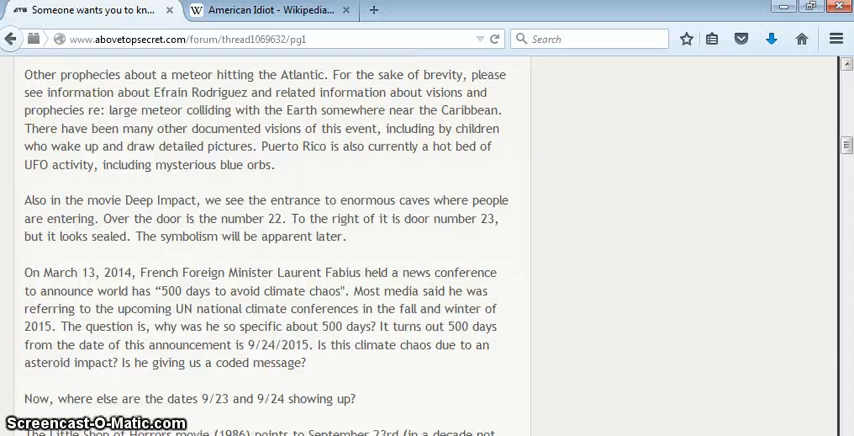
pyautogui.scroll(-3)
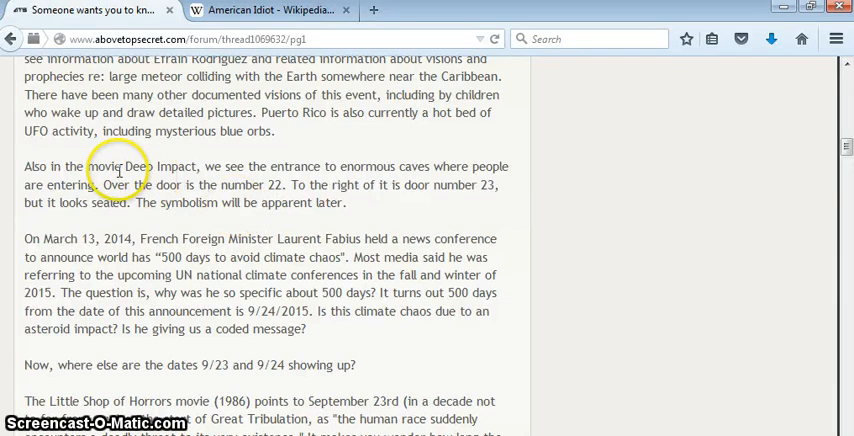
pyautogui.moveTo(368, 168)
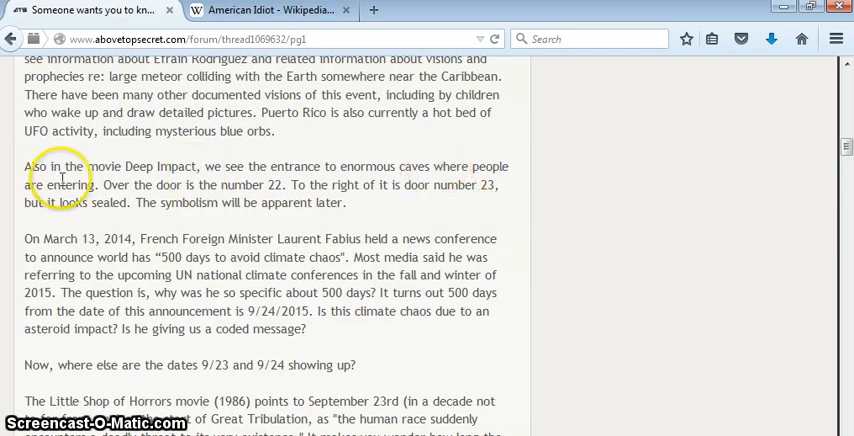
pyautogui.moveTo(262, 188)
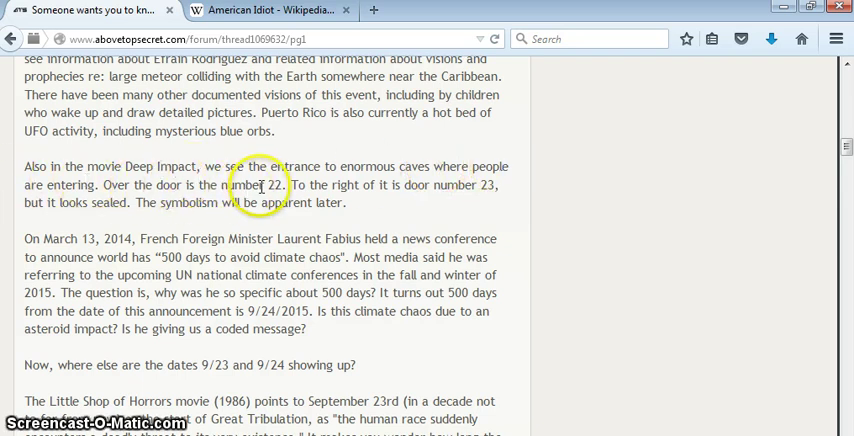
pyautogui.moveTo(452, 190)
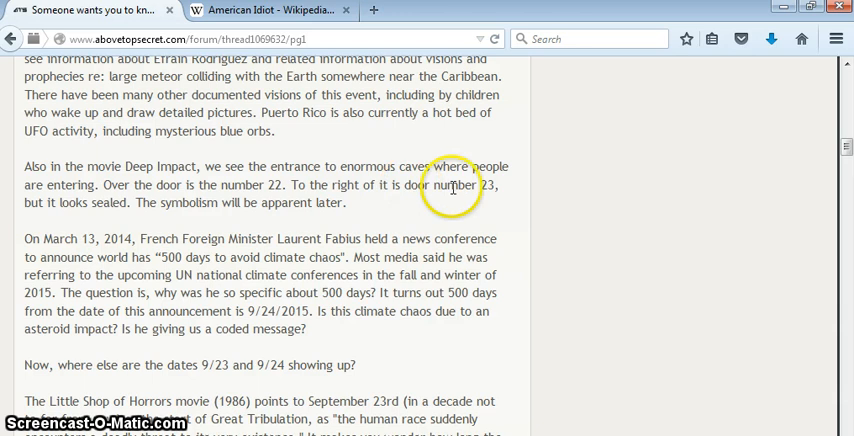
pyautogui.moveTo(152, 222)
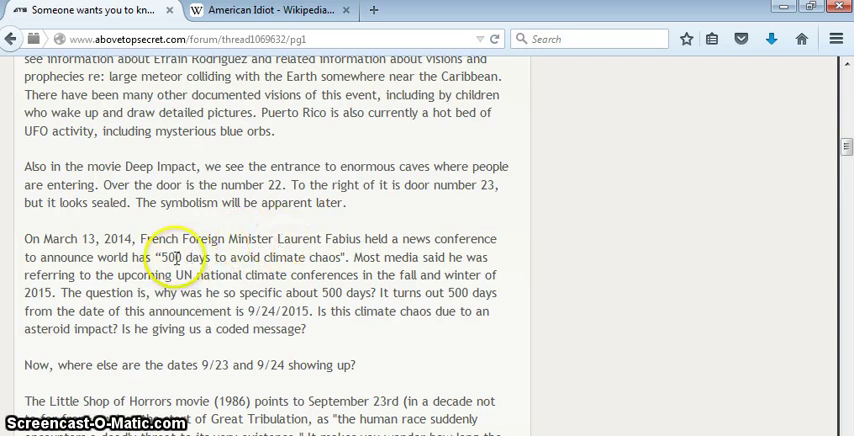
pyautogui.moveTo(164, 256); pyautogui.dragTo(308, 256)
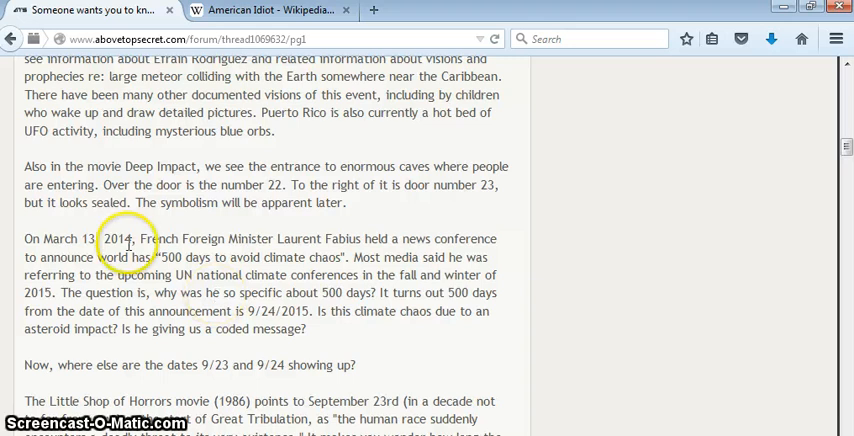
pyautogui.moveTo(204, 258)
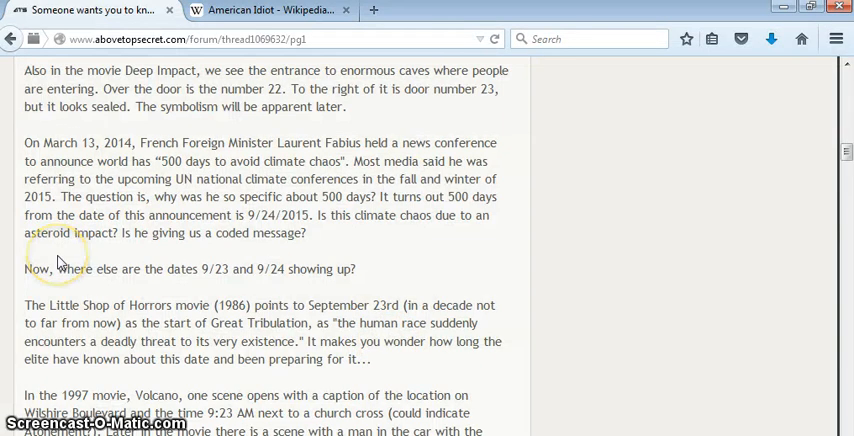
pyautogui.moveTo(188, 308)
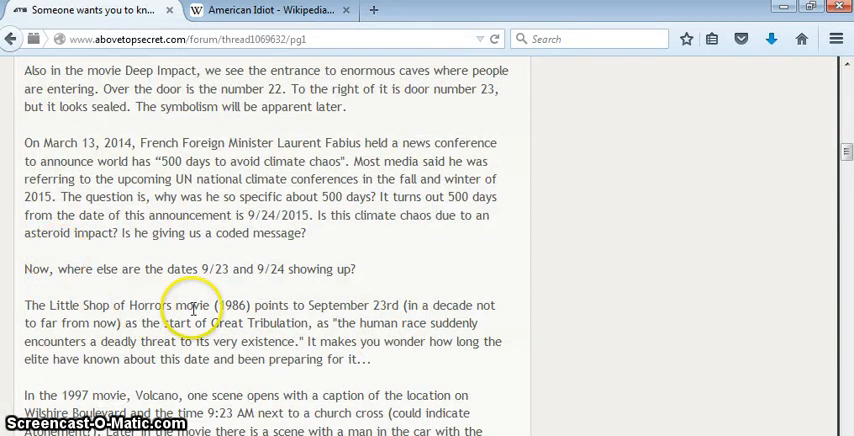
pyautogui.moveTo(364, 310)
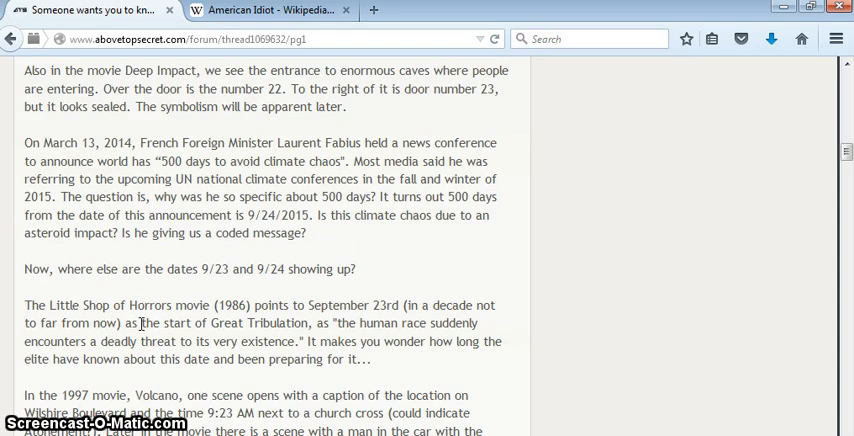
# Read down through the Volcano, This Is The End and Gone Girl examples to the Left Behind paragraph
pyautogui.click(106, 344)
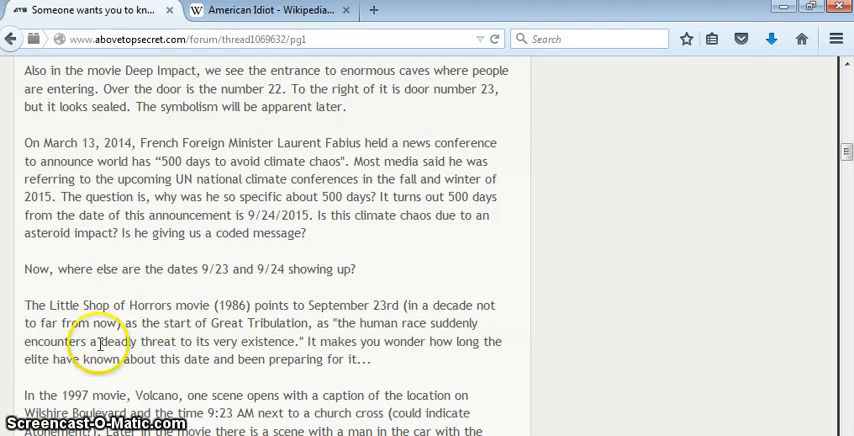
pyautogui.moveTo(312, 340)
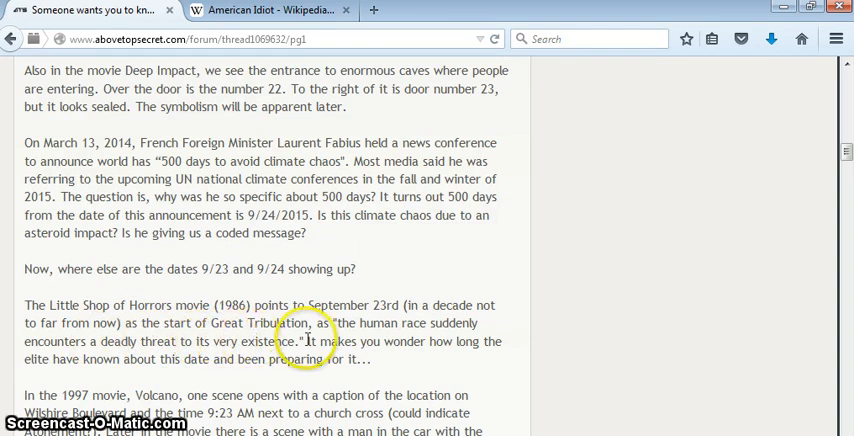
pyautogui.moveTo(316, 350)
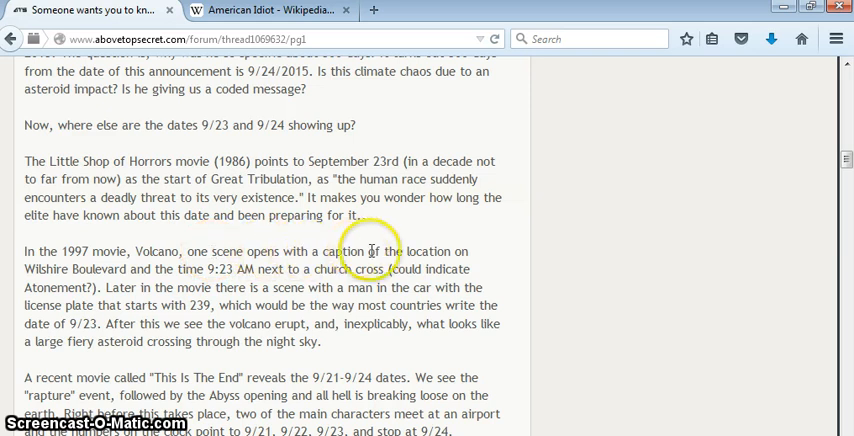
pyautogui.moveTo(40, 268)
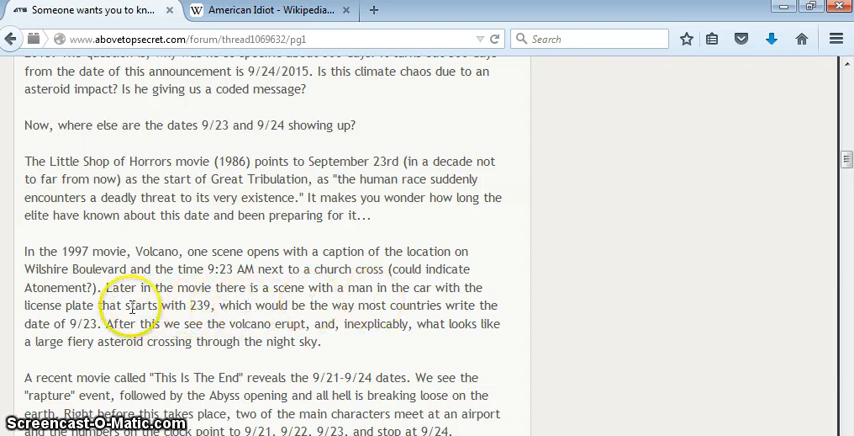
pyautogui.moveTo(116, 324)
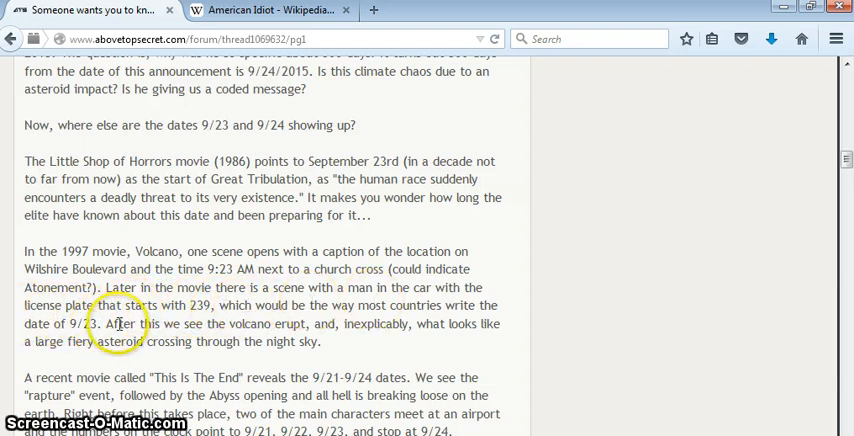
pyautogui.moveTo(340, 330)
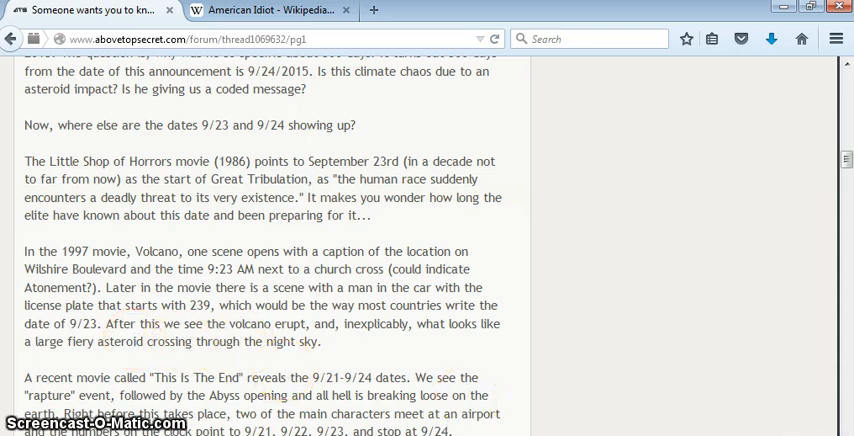
pyautogui.scroll(-3)
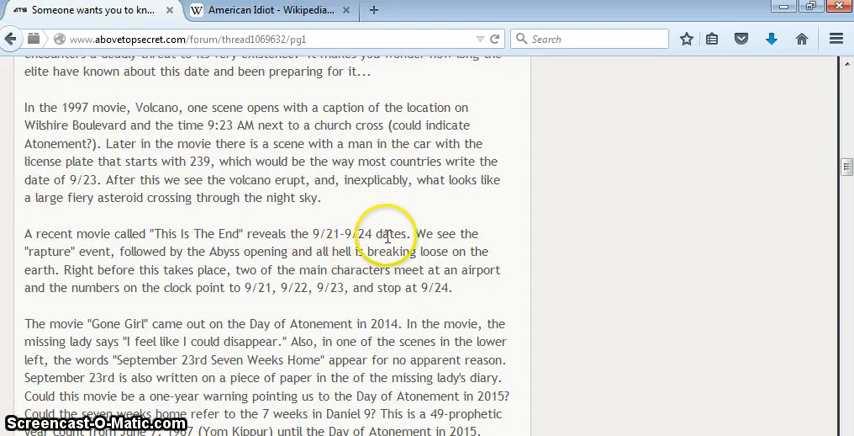
pyautogui.moveTo(130, 252)
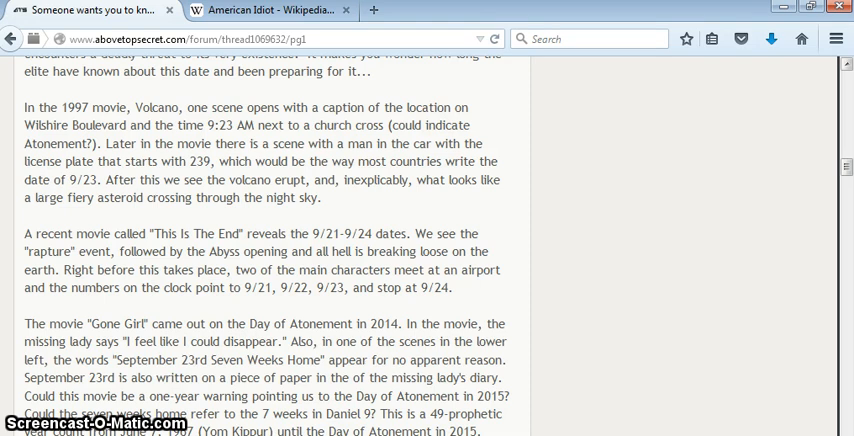
pyautogui.scroll(-3)
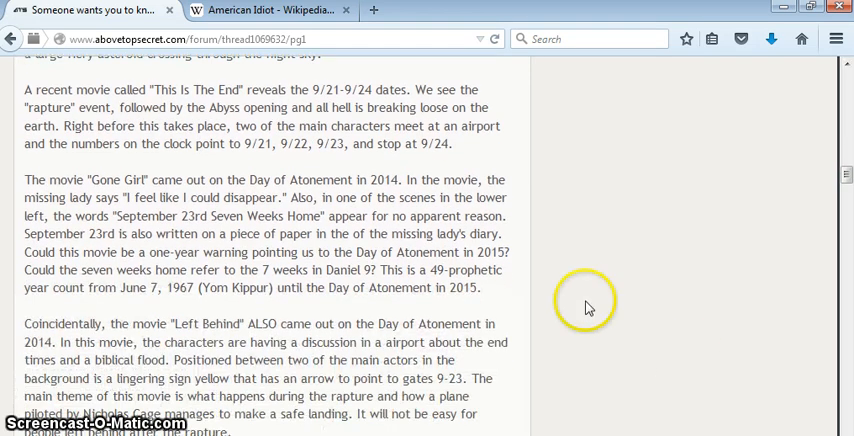
pyautogui.moveTo(184, 192)
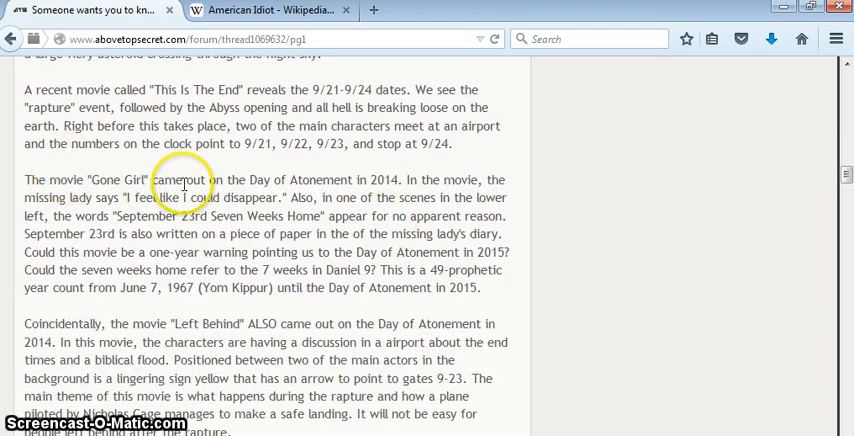
pyautogui.moveTo(356, 198)
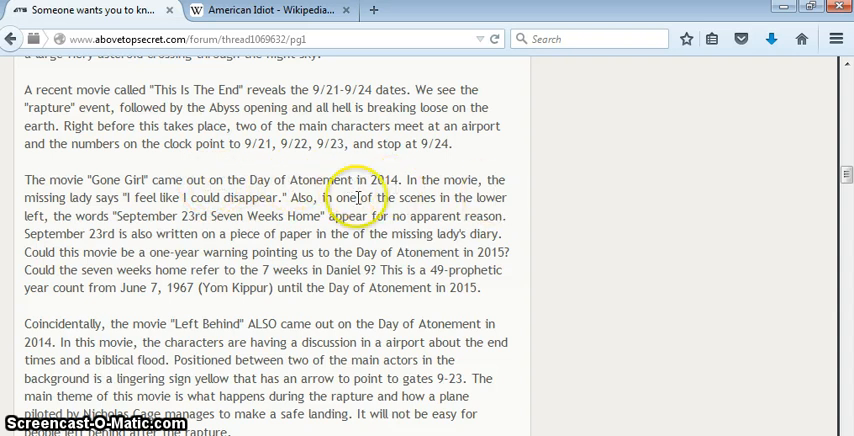
pyautogui.moveTo(260, 196)
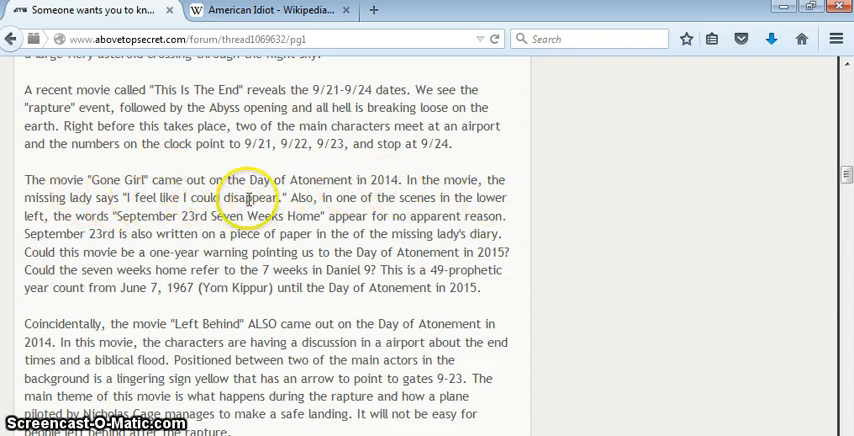
pyautogui.moveTo(176, 198)
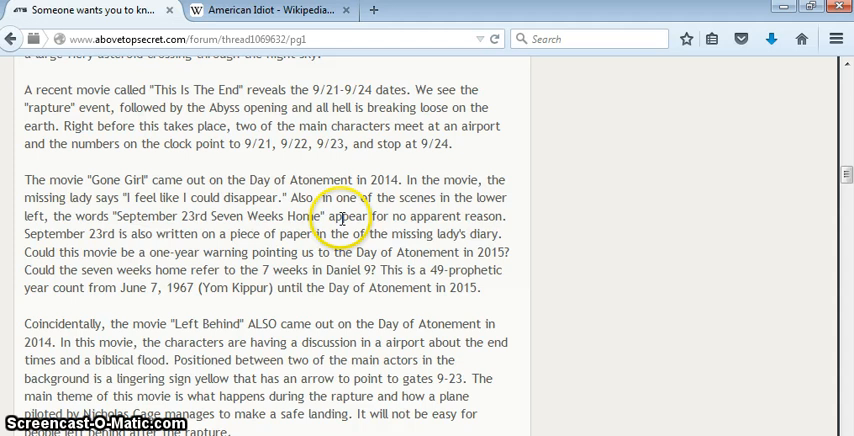
pyautogui.moveTo(132, 236)
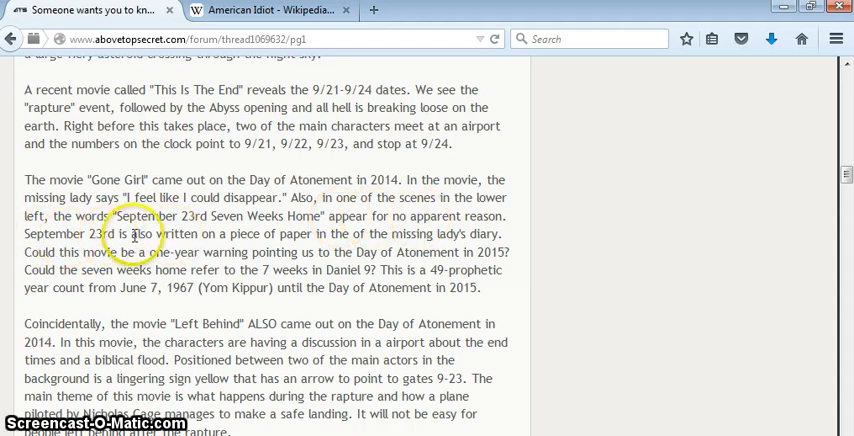
pyautogui.moveTo(384, 240)
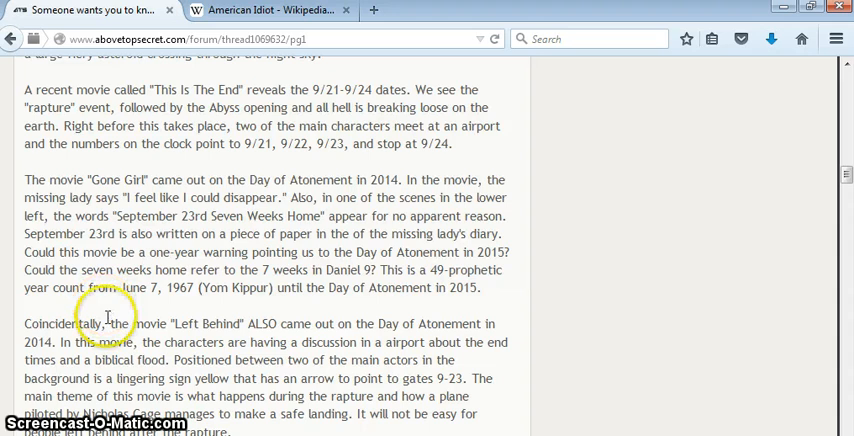
pyautogui.moveTo(370, 312)
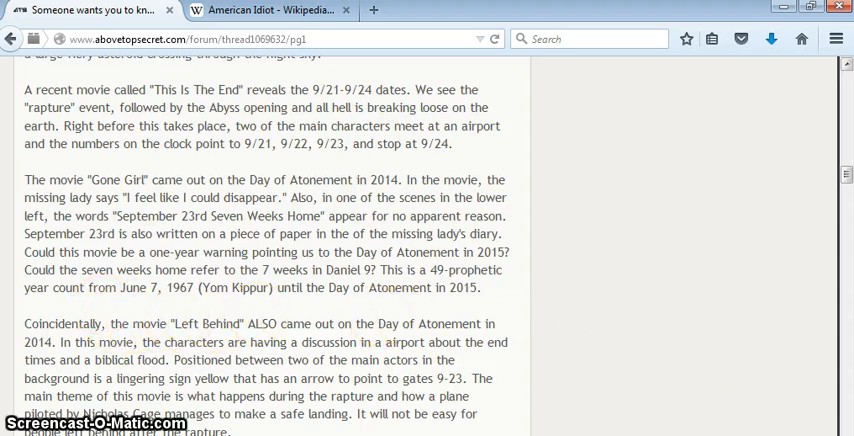
pyautogui.scroll(-3)
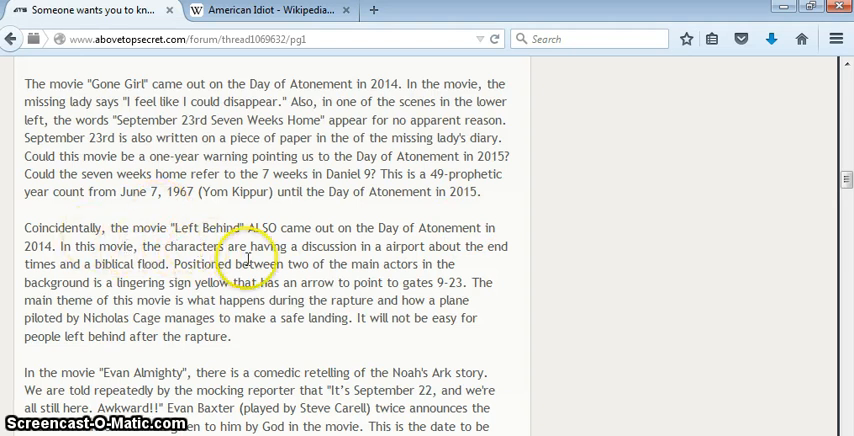
pyautogui.moveTo(156, 276)
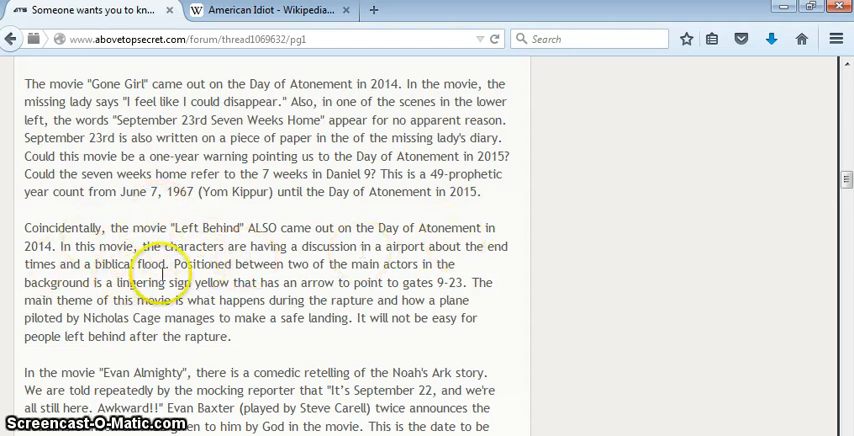
pyautogui.moveTo(320, 264)
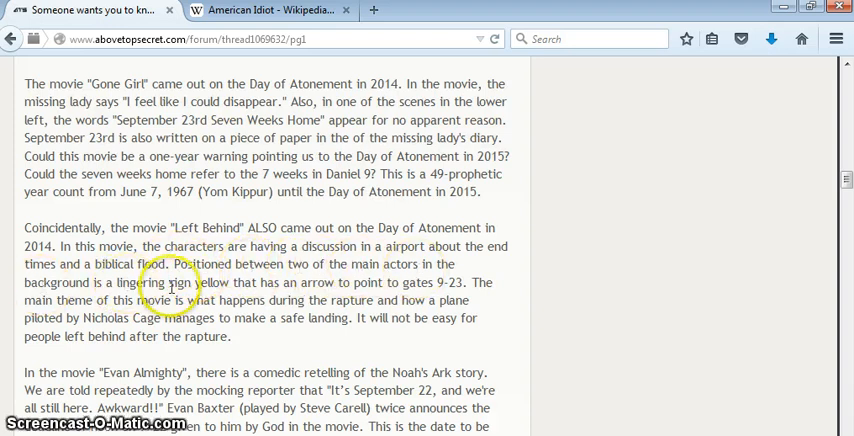
pyautogui.moveTo(360, 288)
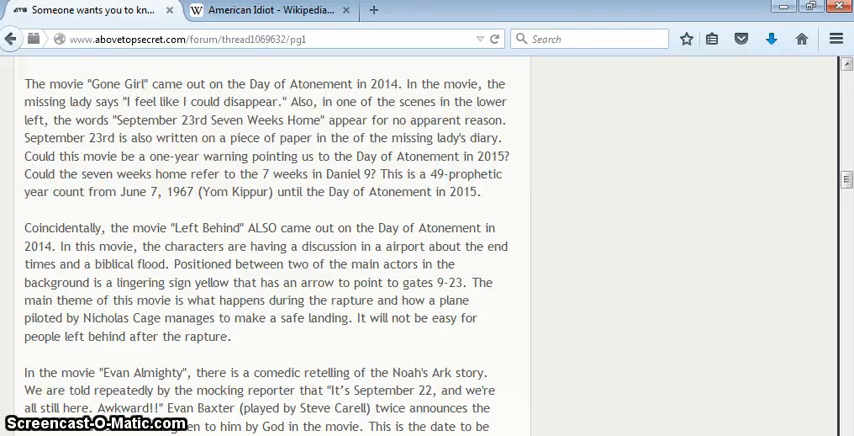
pyautogui.scroll(-3)
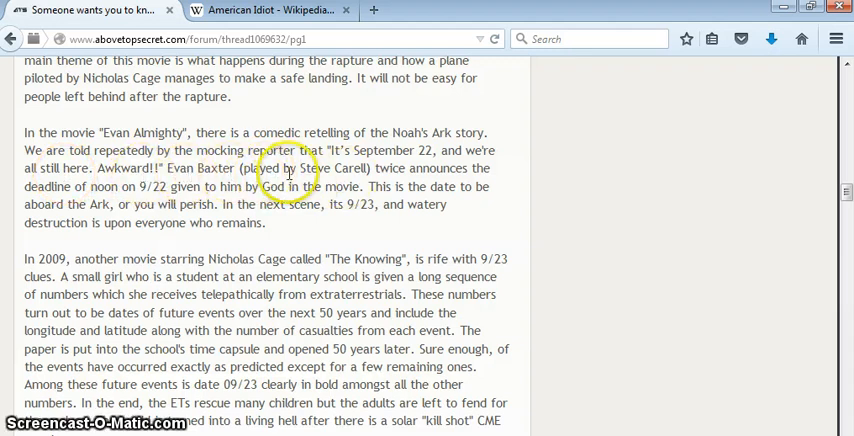
pyautogui.moveTo(84, 192)
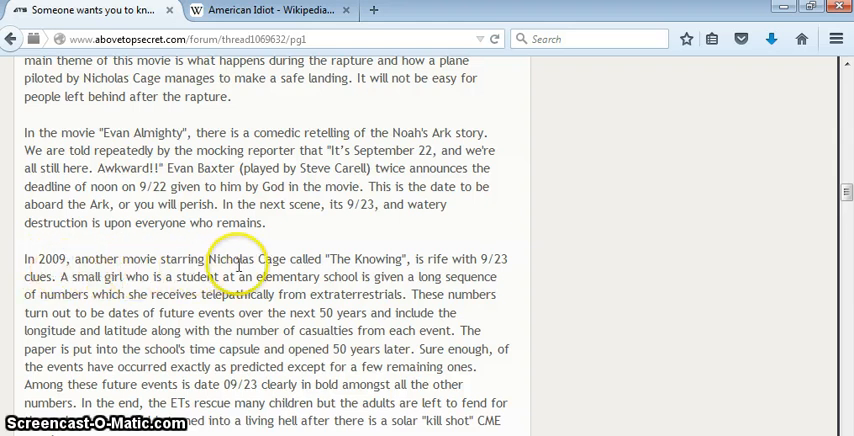
pyautogui.moveTo(438, 276)
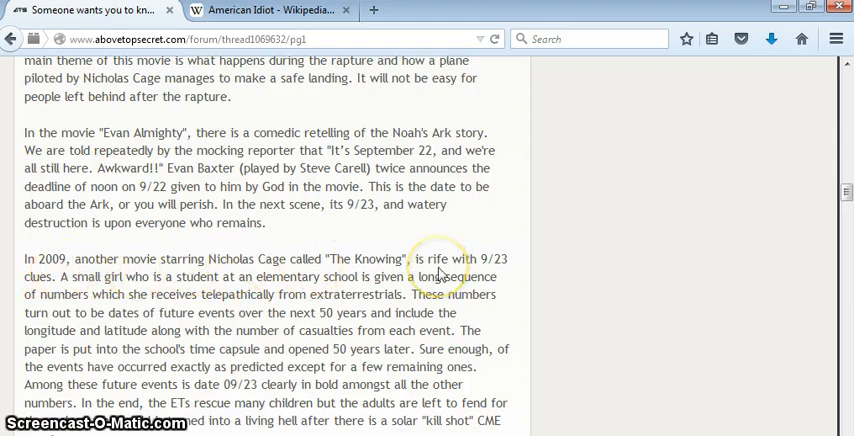
# Scroll to the Tomorrowland atomic clock at 09:23 and Pixels Movie paragraphs
pyautogui.scroll(-3)
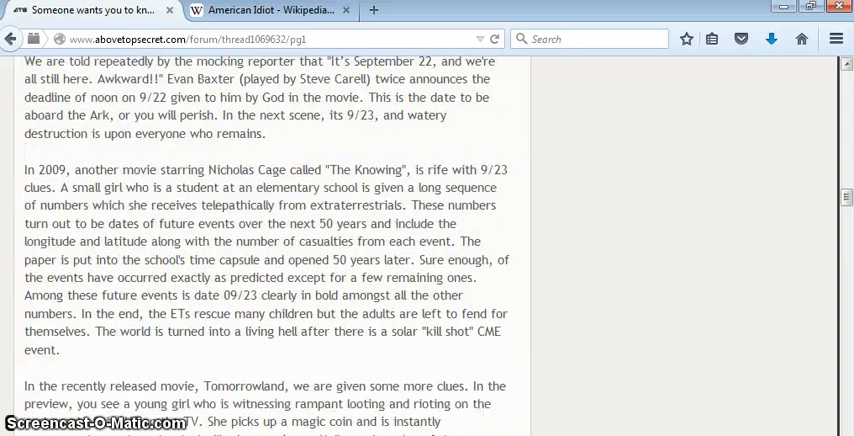
pyautogui.scroll(-3)
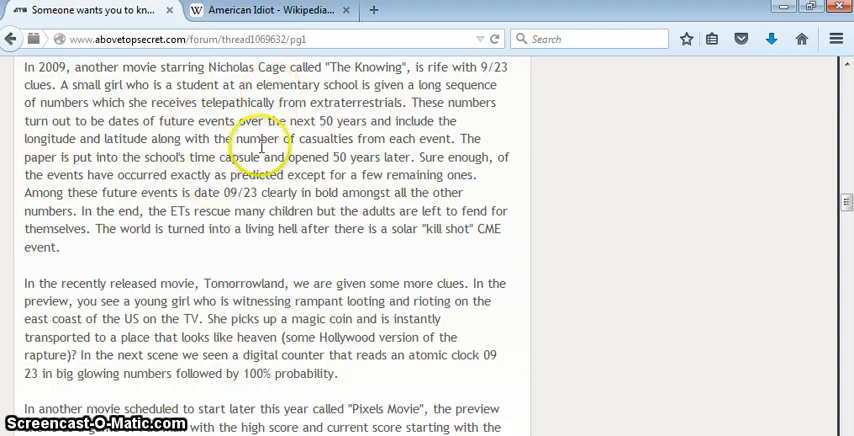
pyautogui.moveTo(314, 174)
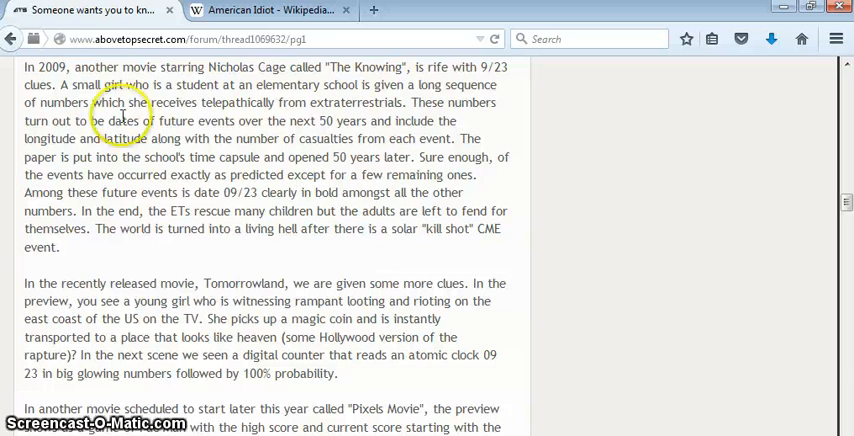
pyautogui.moveTo(322, 296)
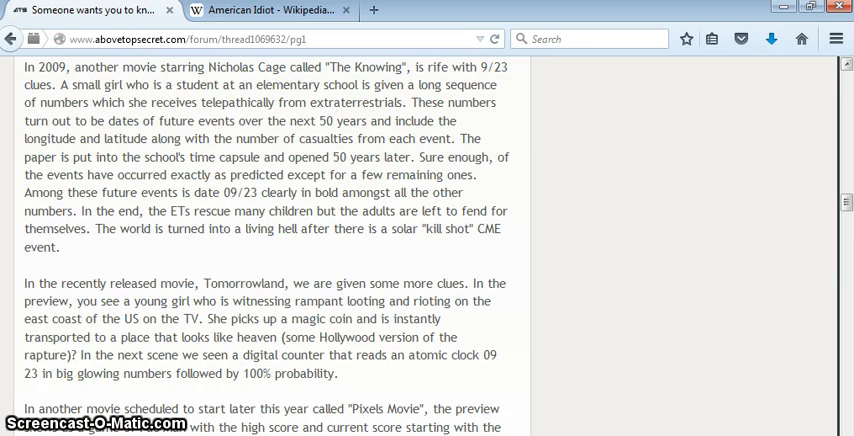
# Scroll past the '(more coming)' line and ad grid to the reply about Red Dawn's 9/22-23 trailer and Heroes
pyautogui.scroll(-3)
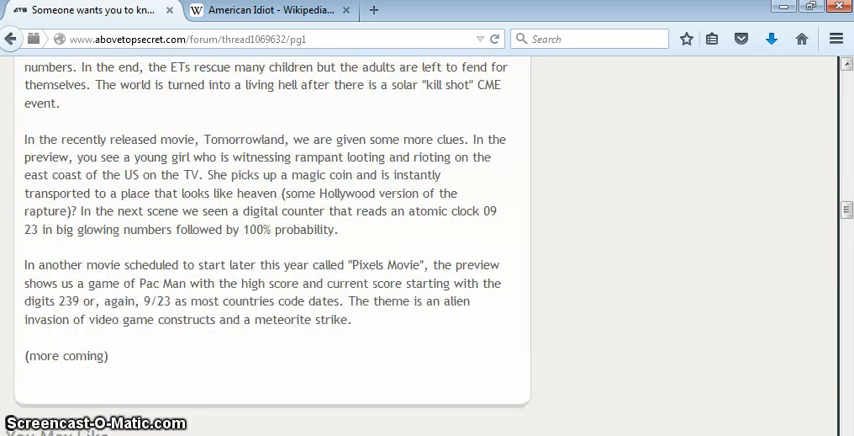
pyautogui.scroll(-3)
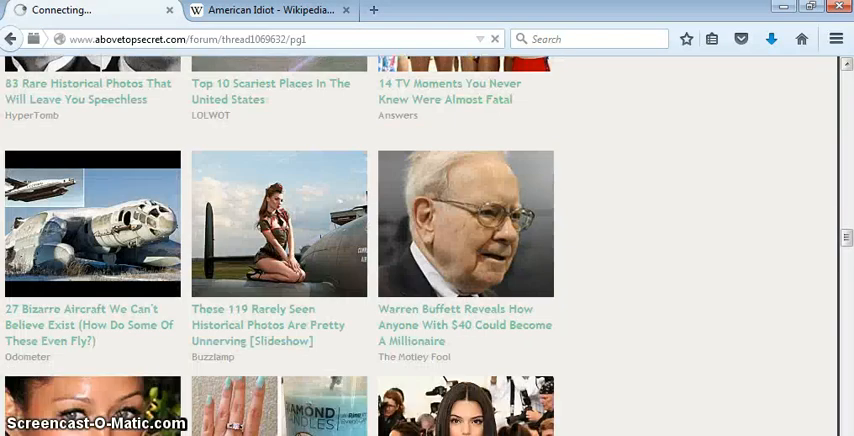
pyautogui.scroll(-3)
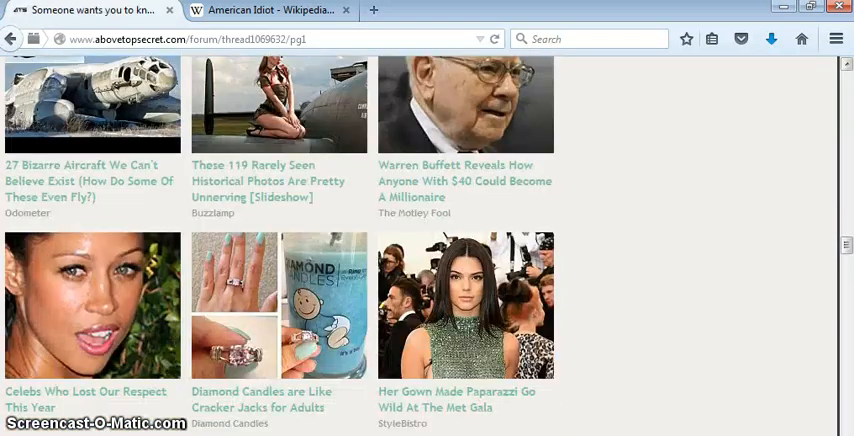
pyautogui.scroll(-3)
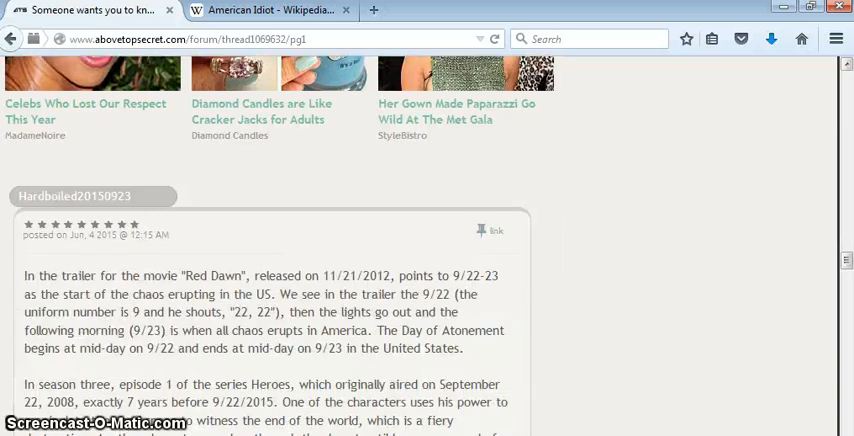
pyautogui.scroll(-3)
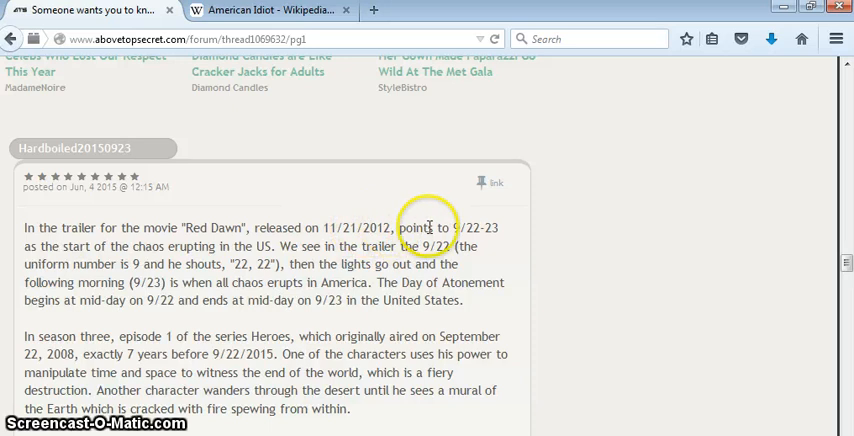
pyautogui.moveTo(36, 244)
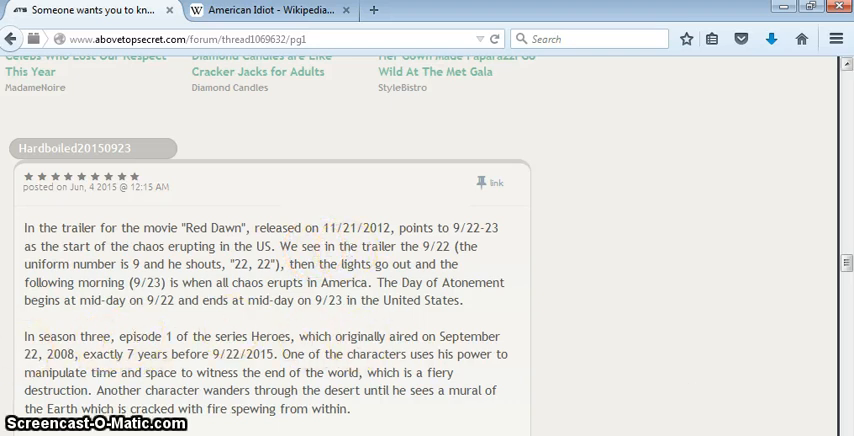
# Read through the Letterman and SAP Hana paragraphs to the Illuminati Cards 'Seize the Time!' section
pyautogui.scroll(-3)
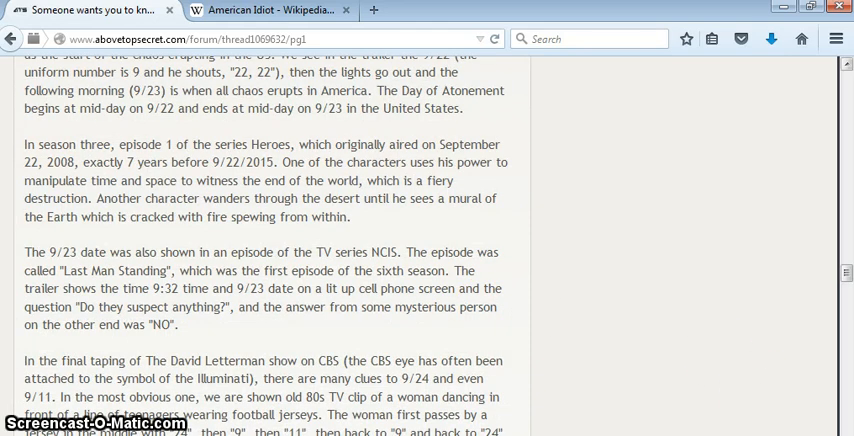
pyautogui.scroll(-3)
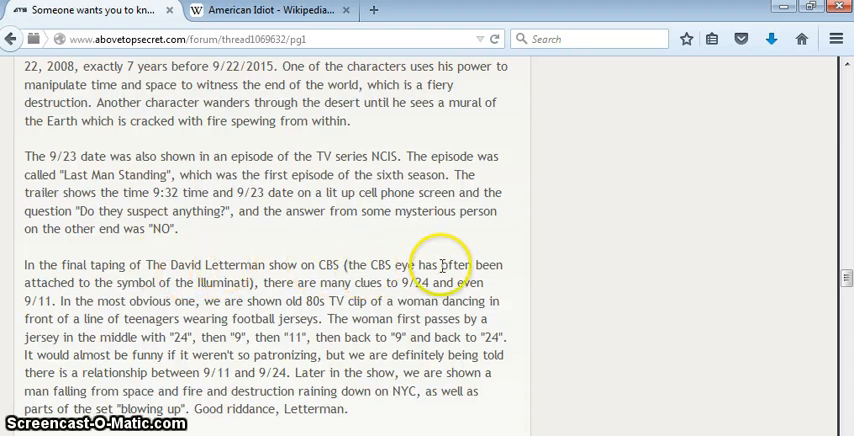
pyautogui.moveTo(394, 258)
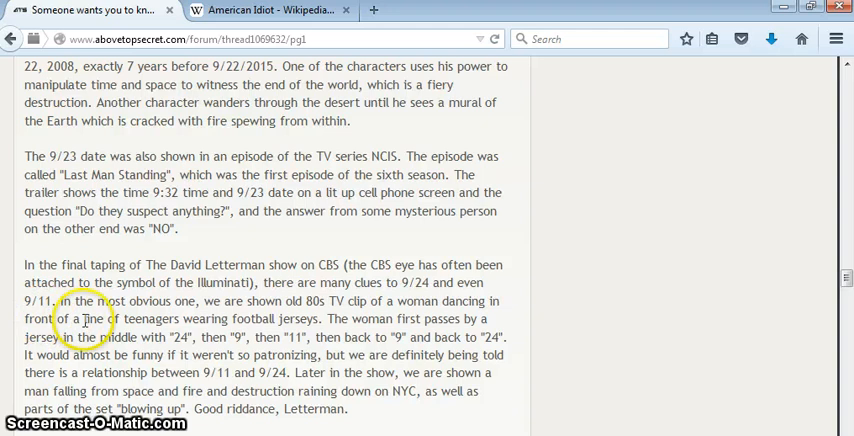
pyautogui.moveTo(368, 332)
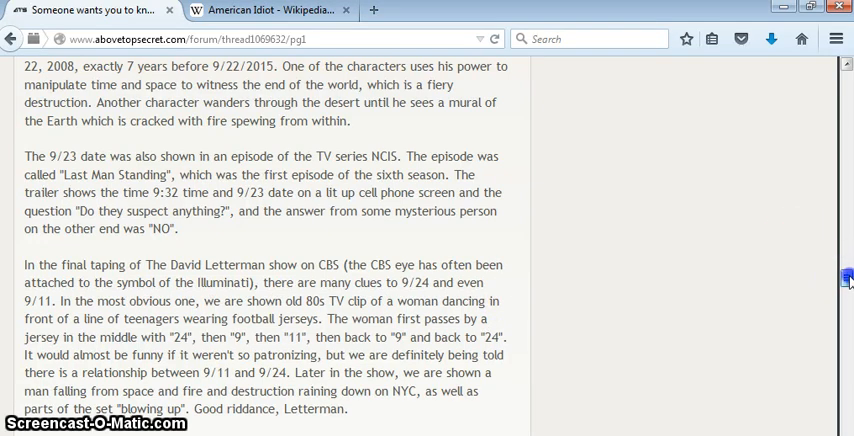
pyautogui.scroll(-3)
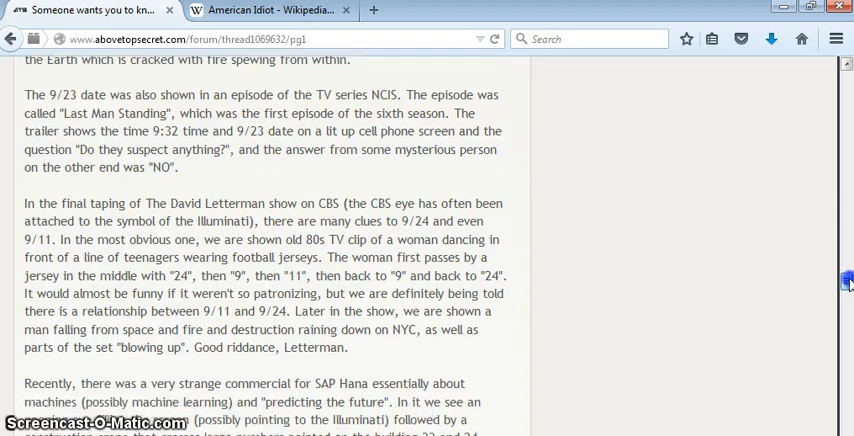
pyautogui.scroll(-3)
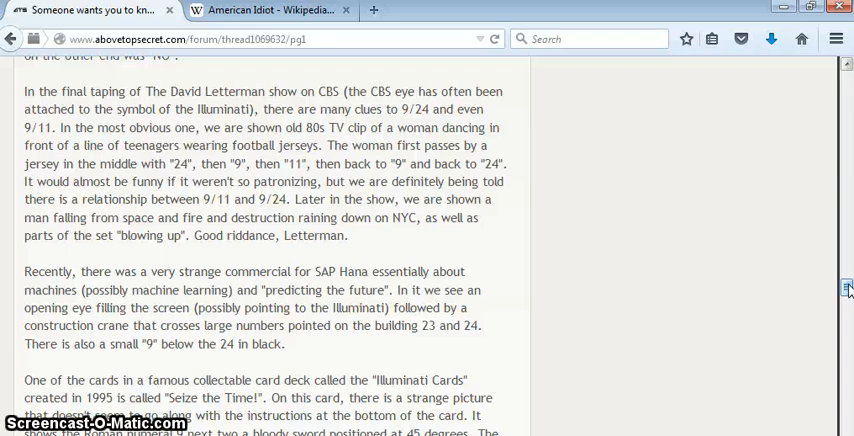
pyautogui.scroll(-3)
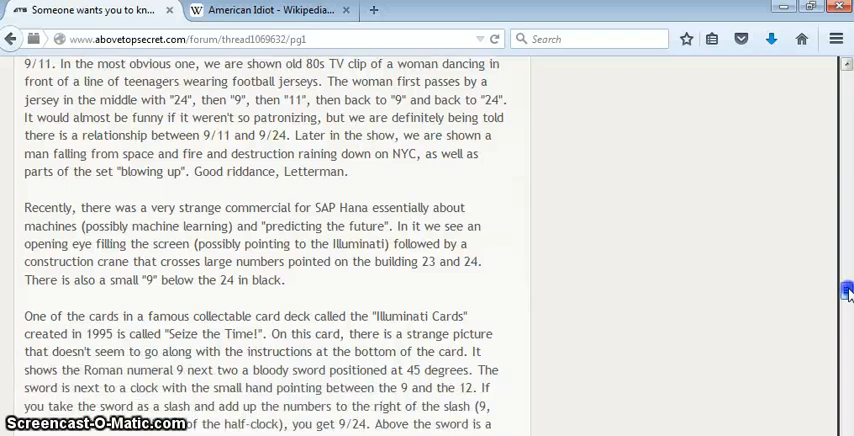
pyautogui.scroll(-3)
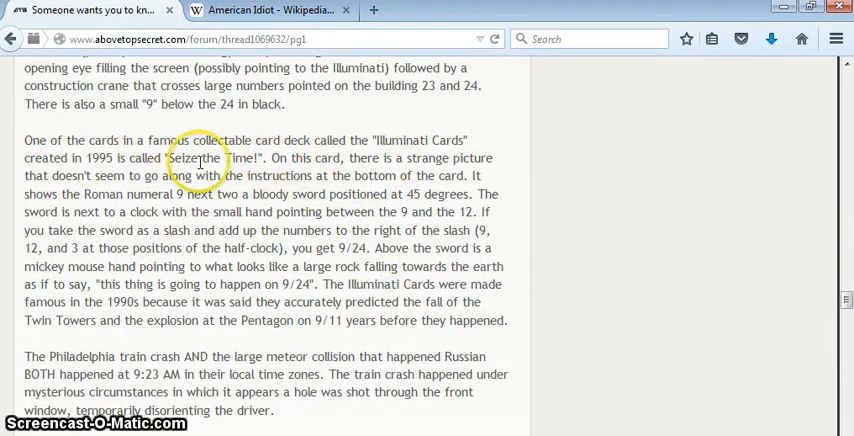
pyautogui.moveTo(296, 172)
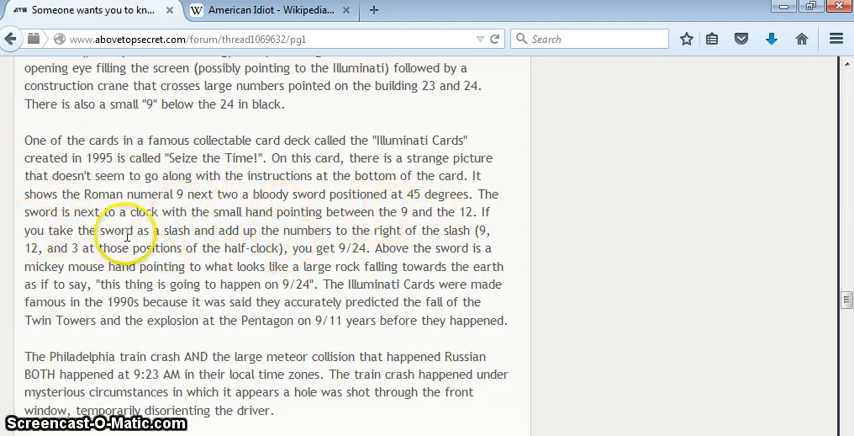
pyautogui.moveTo(664, 340)
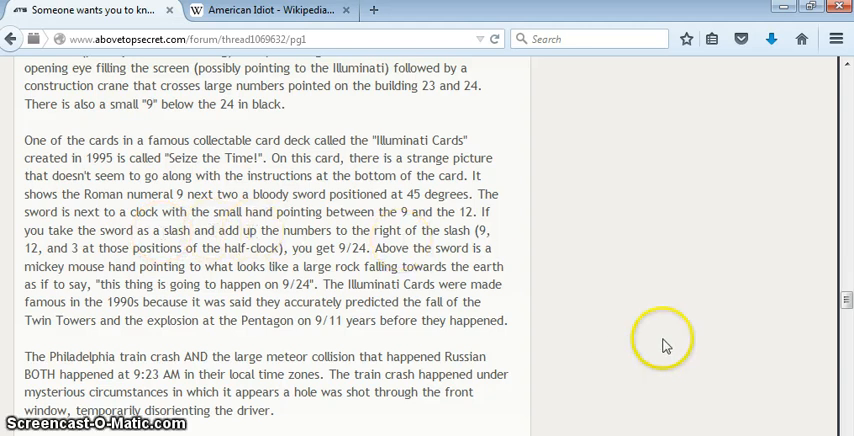
pyautogui.scroll(-3)
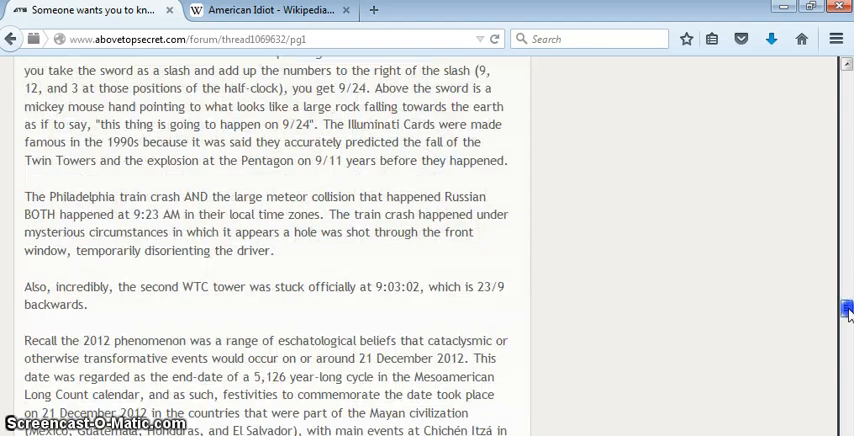
pyautogui.scroll(-3)
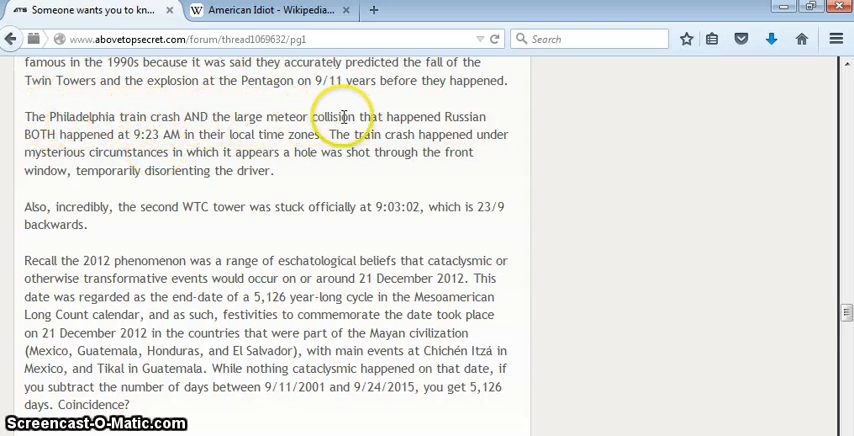
pyautogui.moveTo(92, 136)
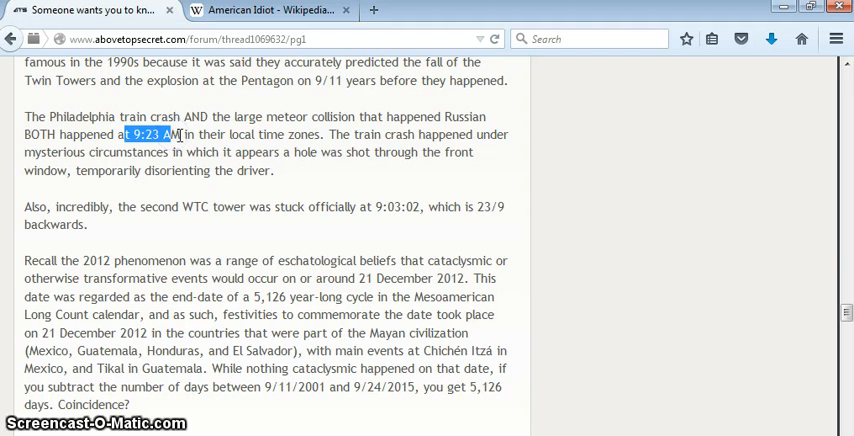
pyautogui.moveTo(212, 344)
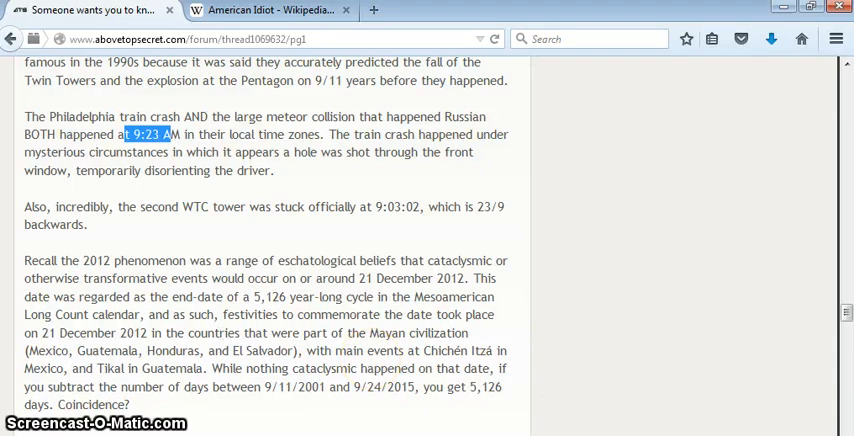
pyautogui.scroll(-3)
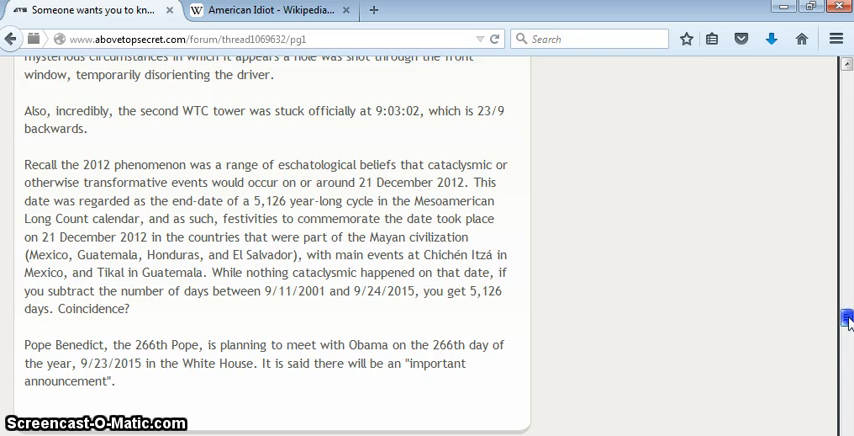
pyautogui.scroll(-3)
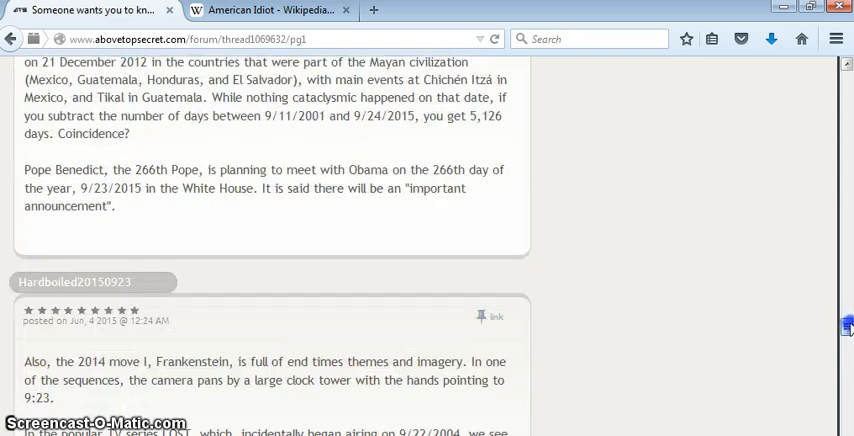
pyautogui.scroll(-3)
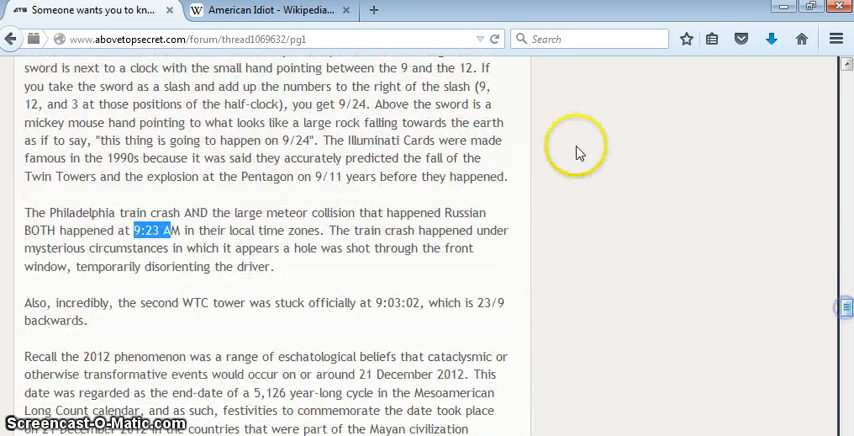
pyautogui.moveTo(484, 168)
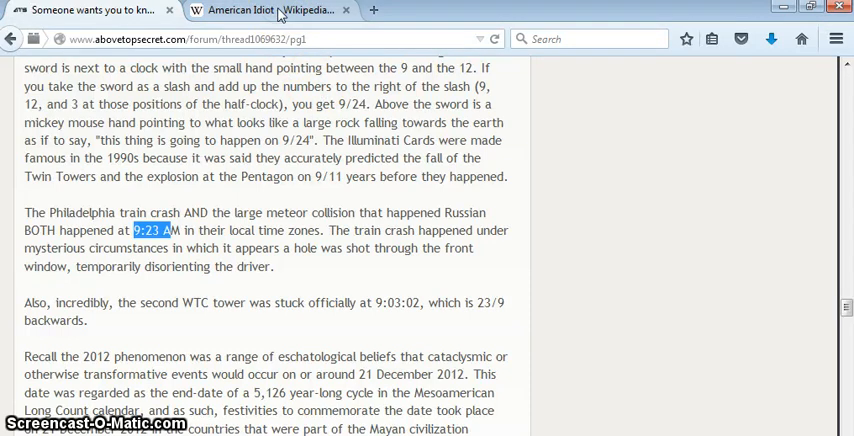
# Switch to the American Idiot Wikipedia tab, skim through accolades, adaptations and track listing, and return to the top
pyautogui.click(270, 12)
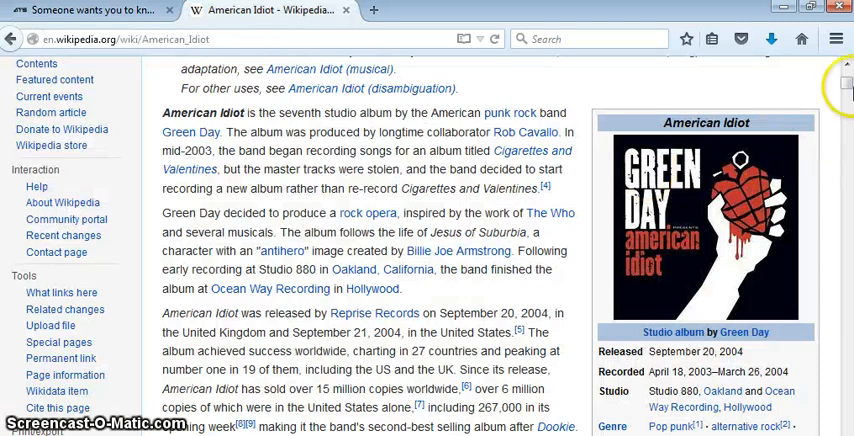
pyautogui.moveTo(744, 90)
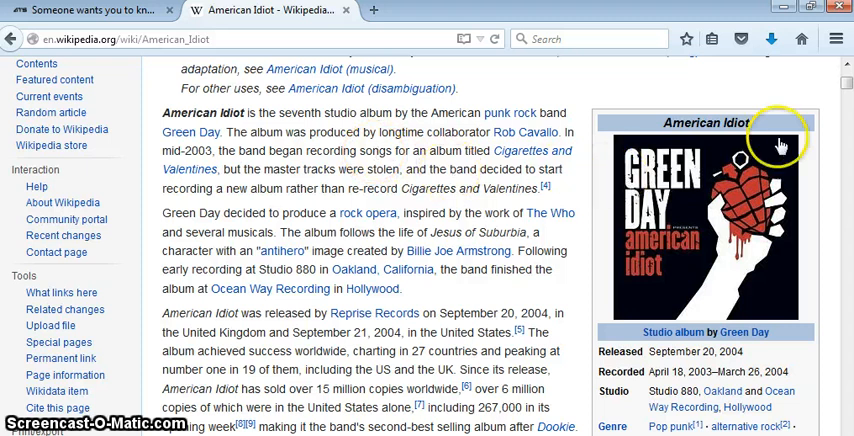
pyautogui.moveTo(484, 316)
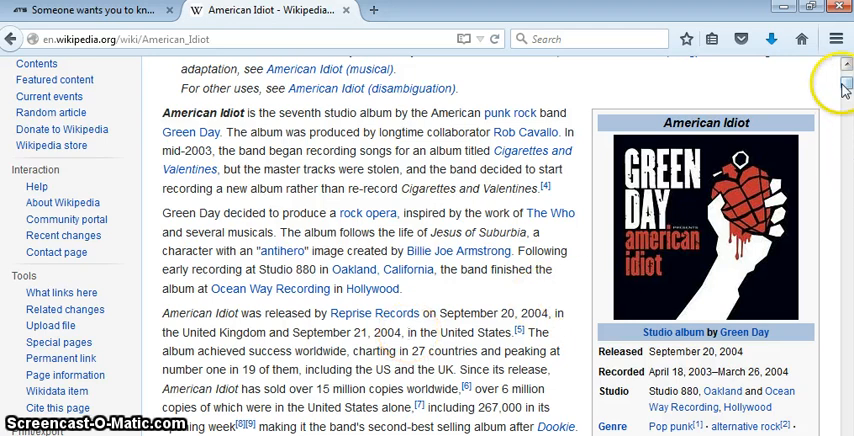
pyautogui.scroll(-3)
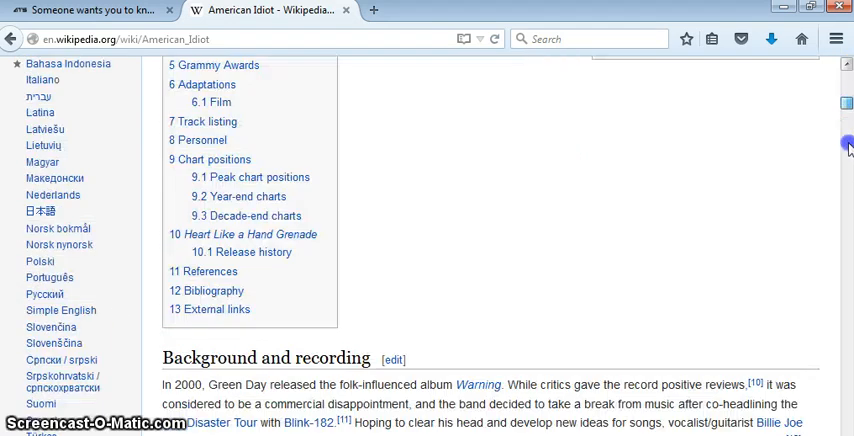
pyautogui.scroll(-3)
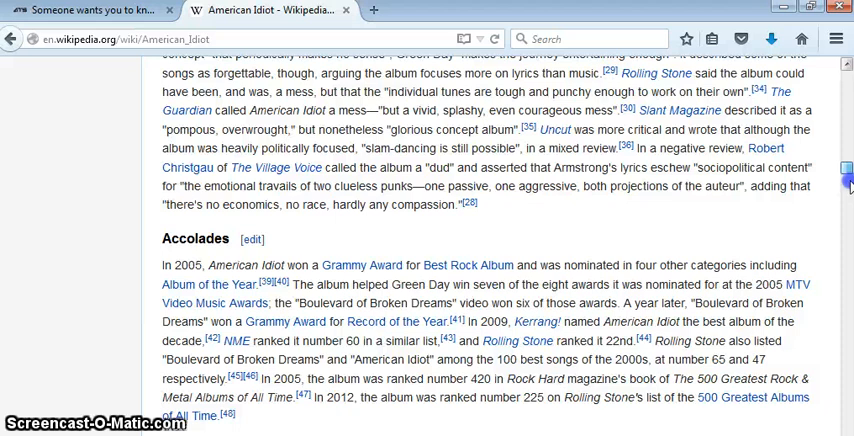
pyautogui.scroll(-3)
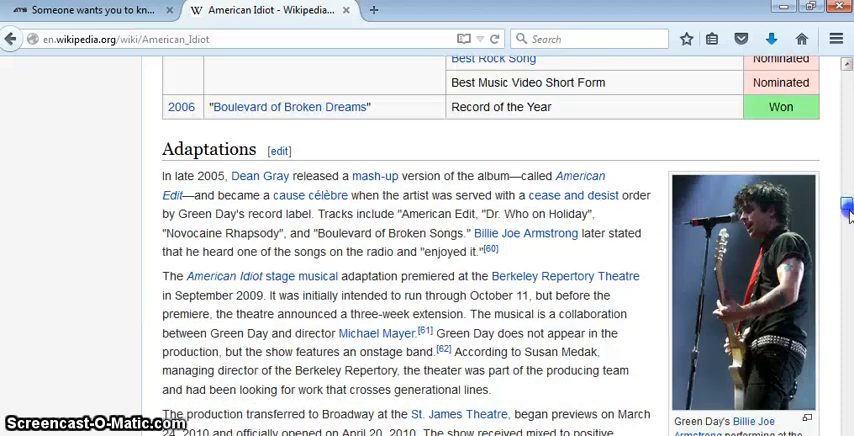
pyautogui.scroll(-3)
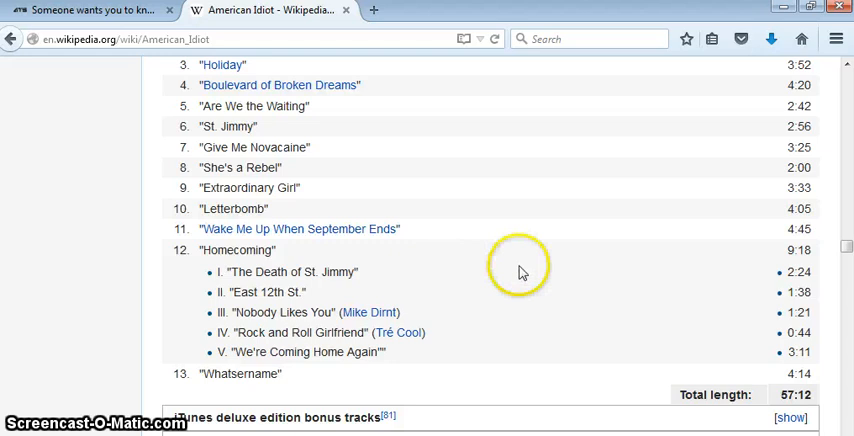
pyautogui.scroll(3)
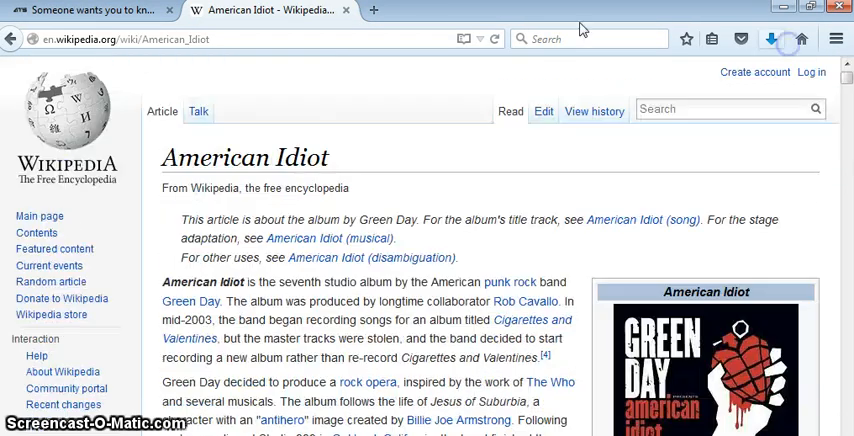
pyautogui.moveTo(400, 340)
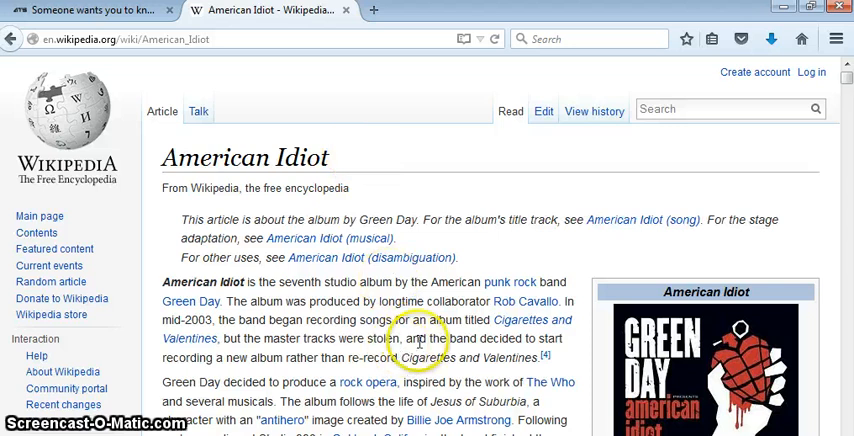
pyautogui.moveTo(544, 264)
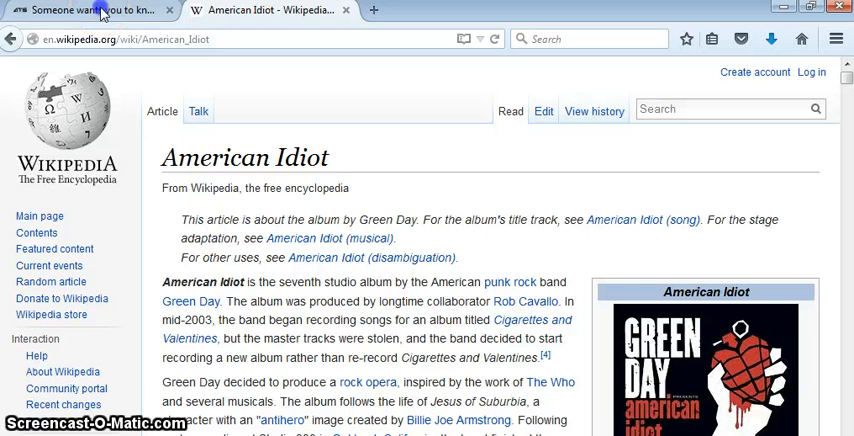
# Switch back to the AboveTopSecret tab and scroll the thread back to its '9/23-24 2015' title
pyautogui.click(90, 12)
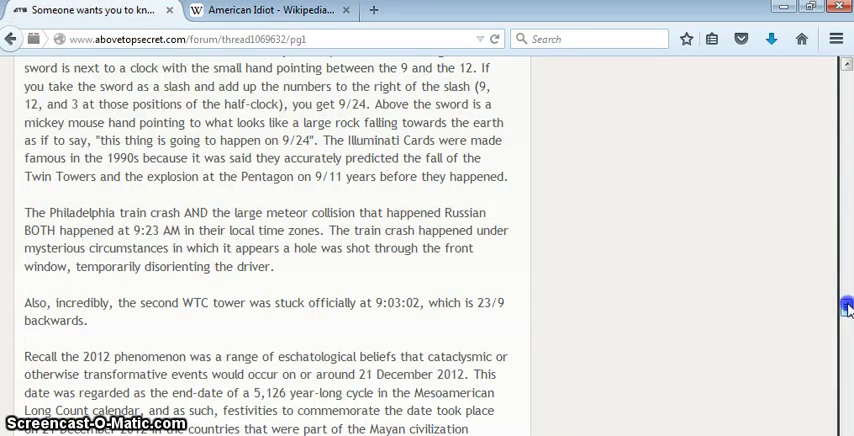
pyautogui.scroll(-3)
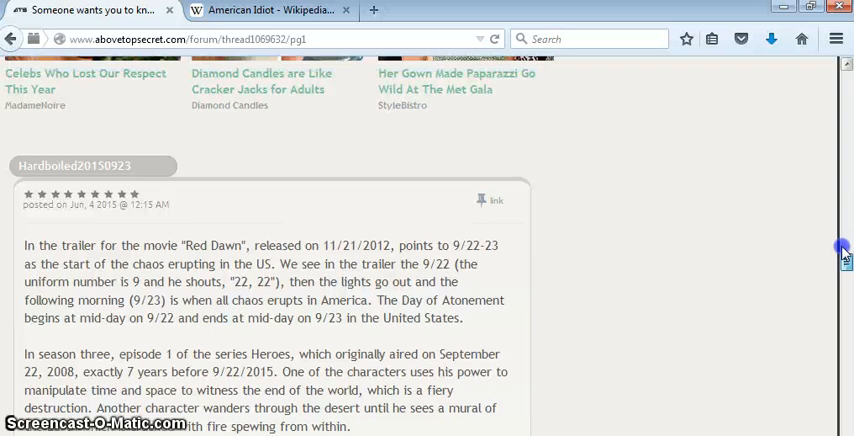
pyautogui.scroll(-3)
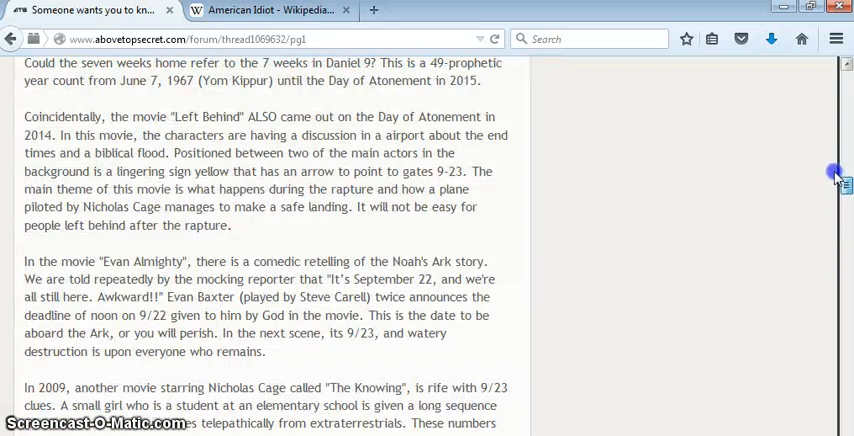
pyautogui.scroll(-3)
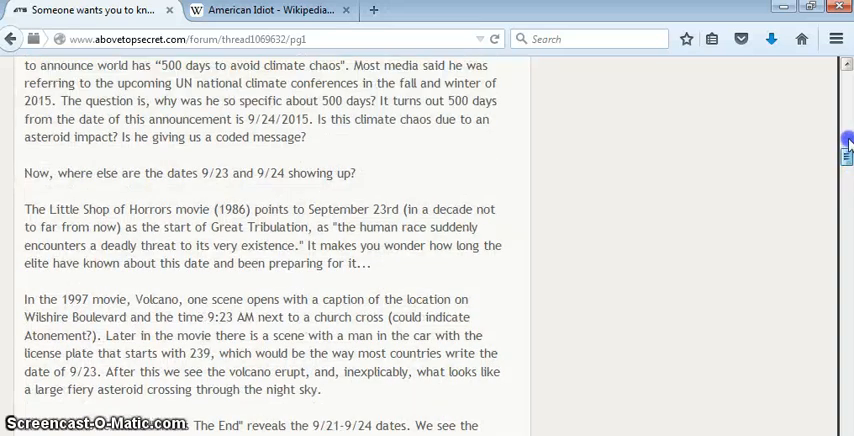
pyautogui.scroll(-3)
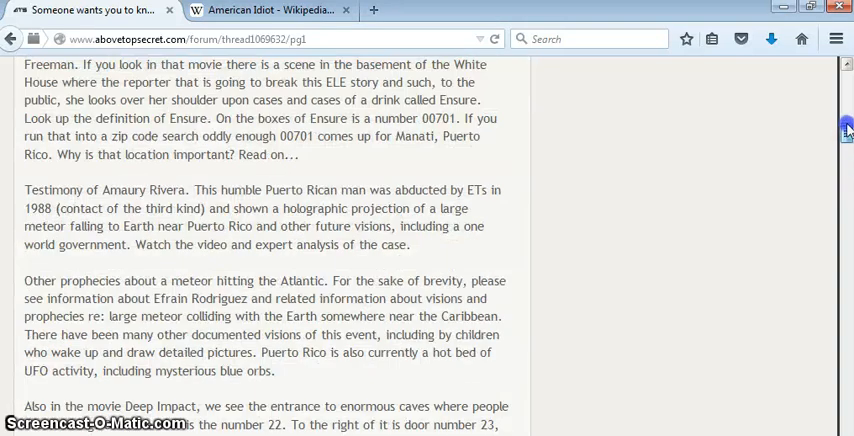
pyautogui.scroll(3)
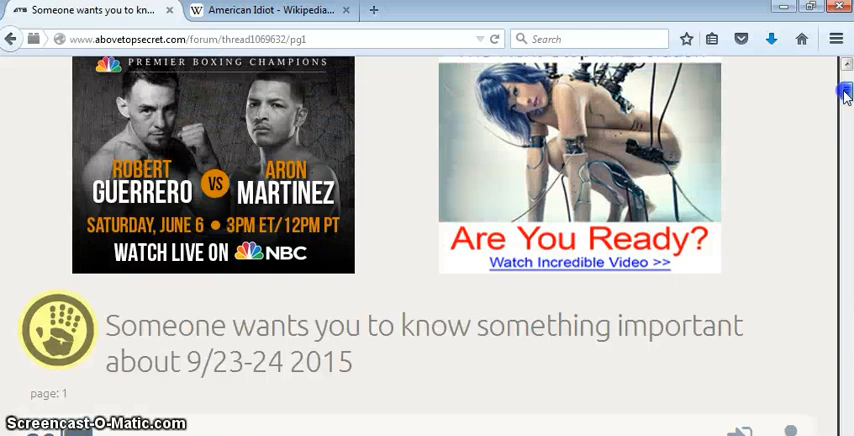
pyautogui.scroll(-3)
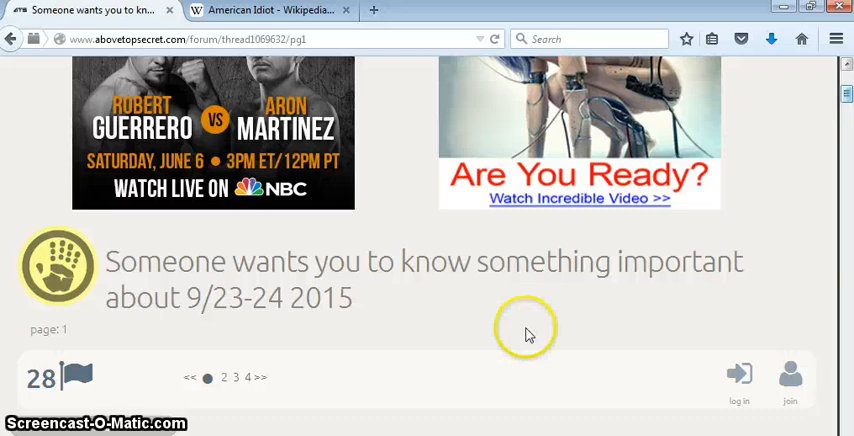
pyautogui.moveTo(480, 404)
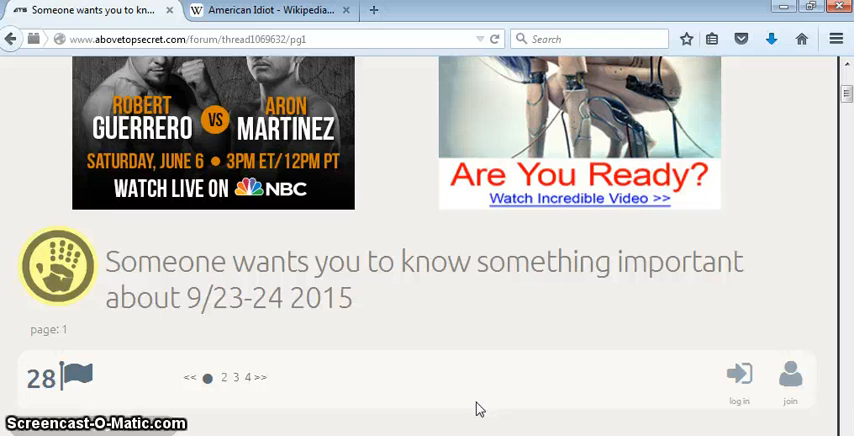
pyautogui.click(402, 416)
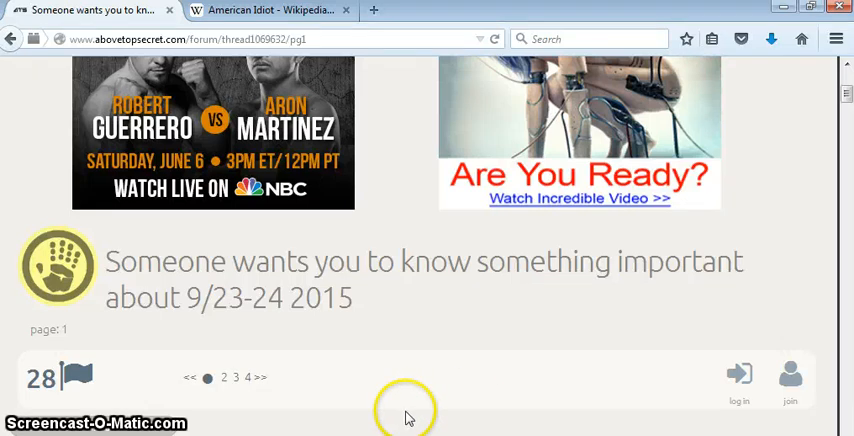